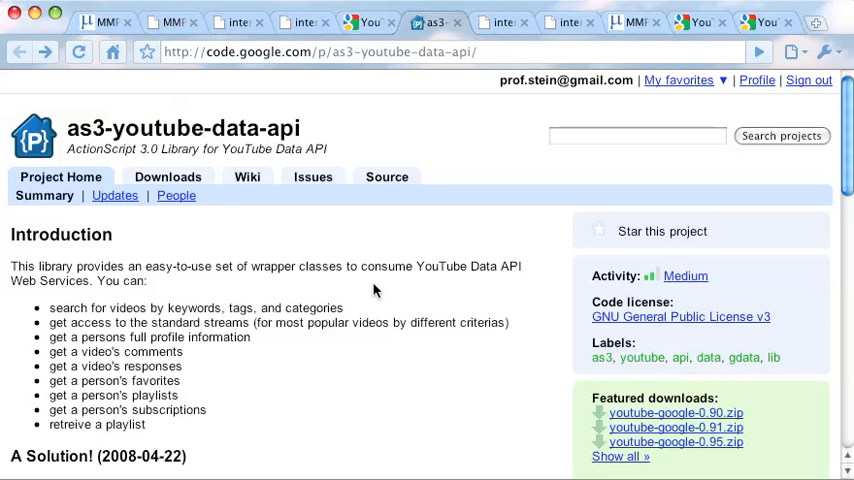
{"action": "mouse_move", "coordinate": [373, 288]}
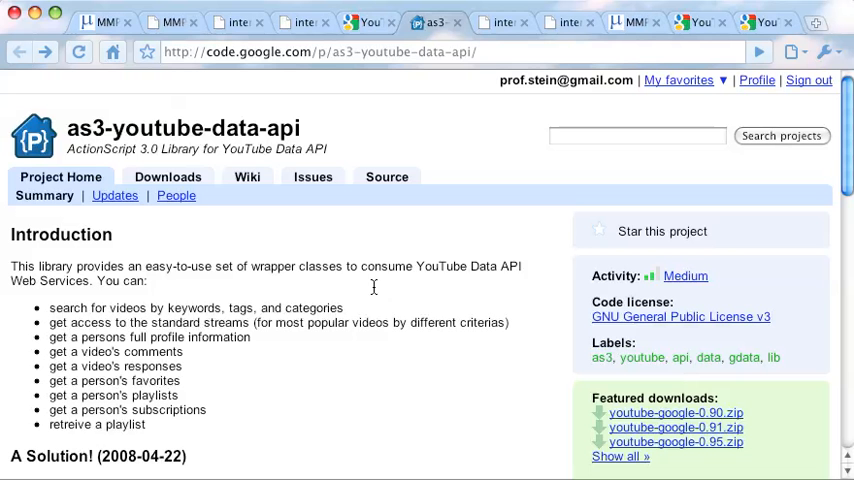
{"action": "mouse_move", "coordinate": [247, 177]}
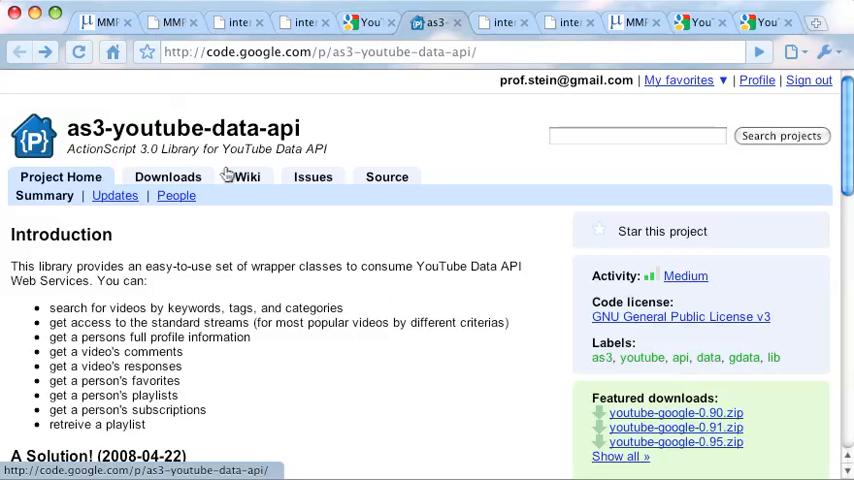
{"action": "mouse_move", "coordinate": [843, 213]}
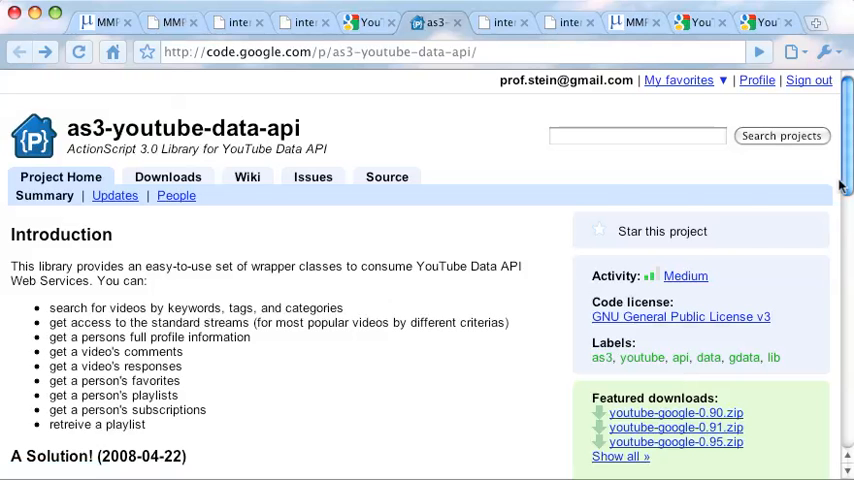
{"action": "mouse_move", "coordinate": [604, 169]}
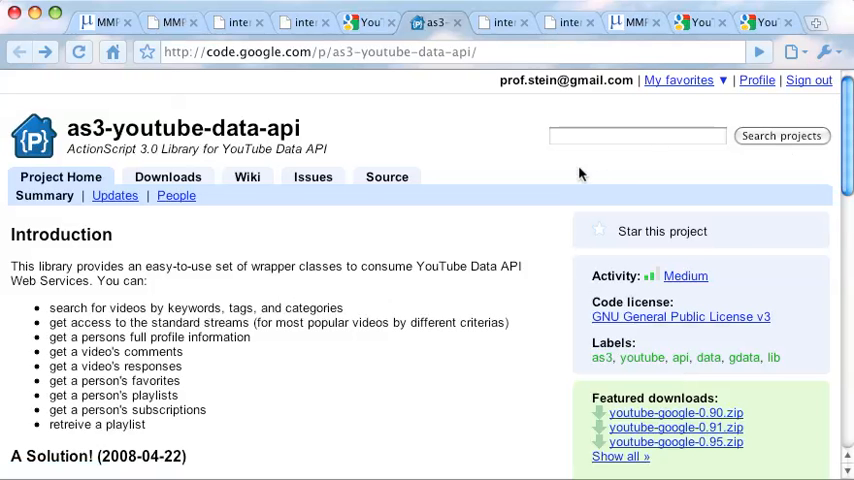
{"action": "mouse_move", "coordinate": [570, 167]}
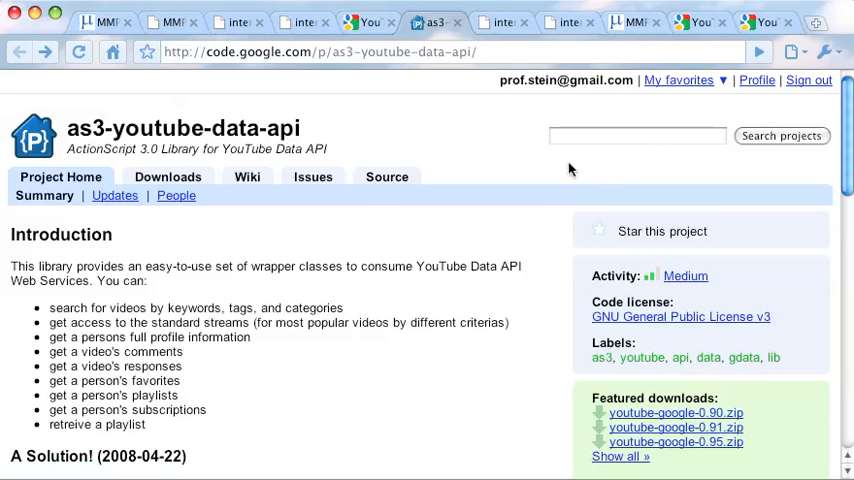
{"action": "mouse_move", "coordinate": [396, 94]}
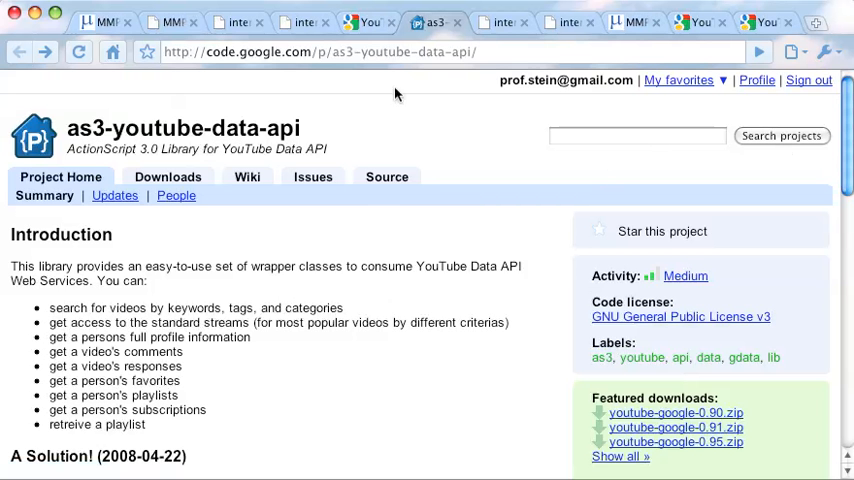
Read down through the ActionScript 3.0 first-steps article in the browser
{"action": "left_click", "coordinate": [376, 22]}
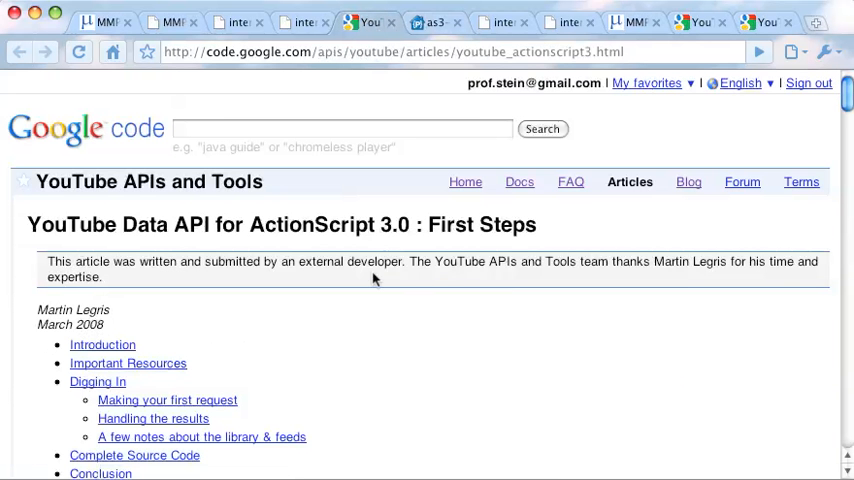
{"action": "mouse_move", "coordinate": [413, 307]}
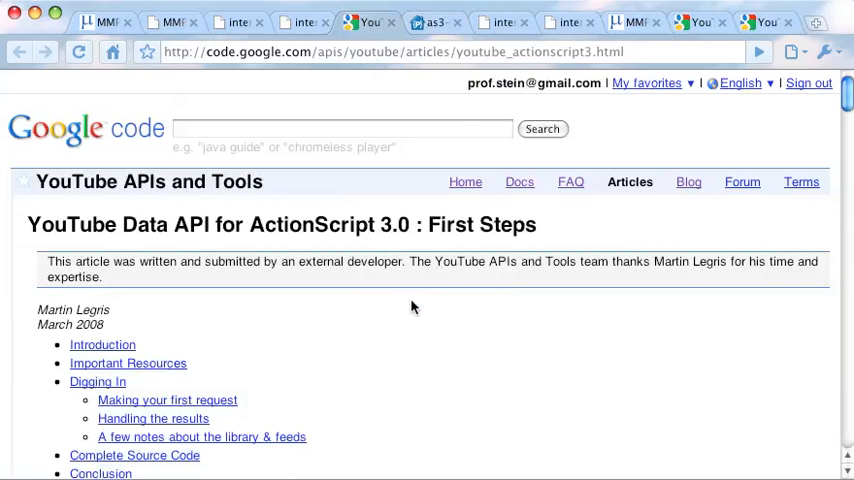
{"action": "scroll", "scroll_direction": "down", "scroll_amount": 3}
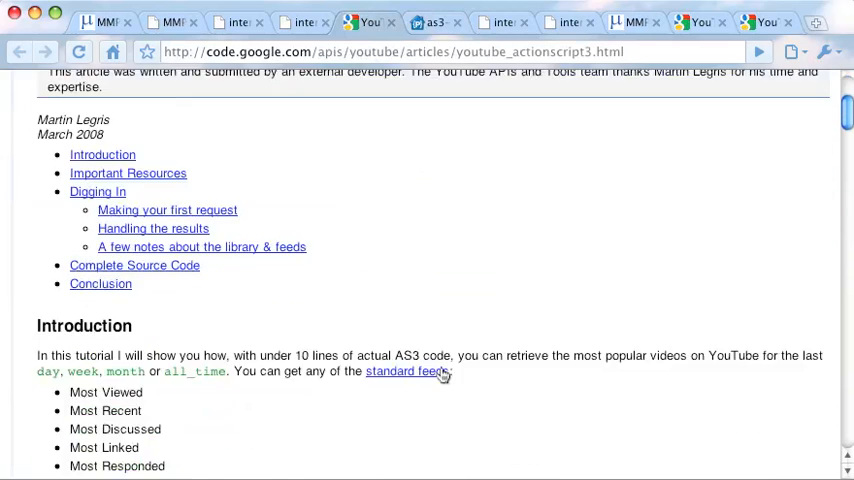
{"action": "scroll", "scroll_direction": "down", "scroll_amount": 3}
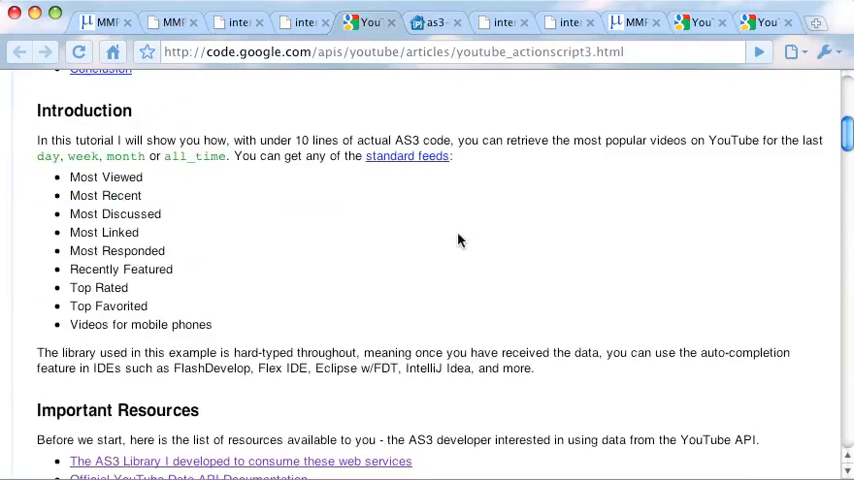
{"action": "mouse_move", "coordinate": [447, 352]}
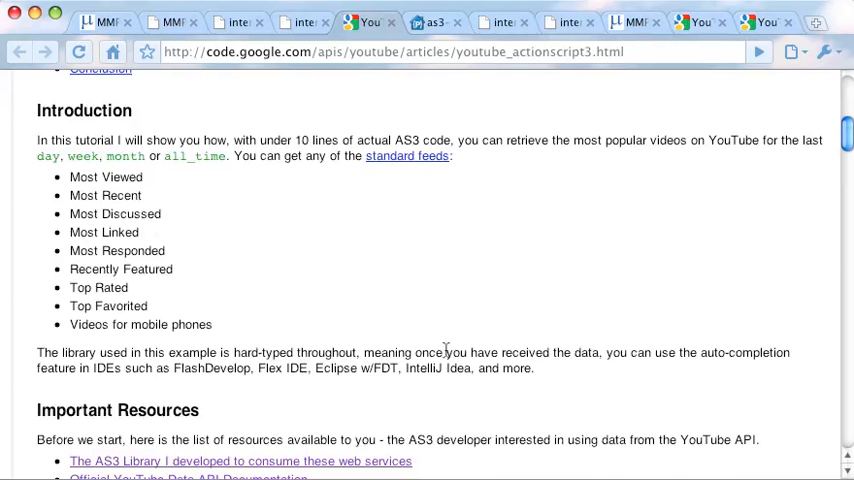
{"action": "scroll", "scroll_direction": "down", "scroll_amount": 3}
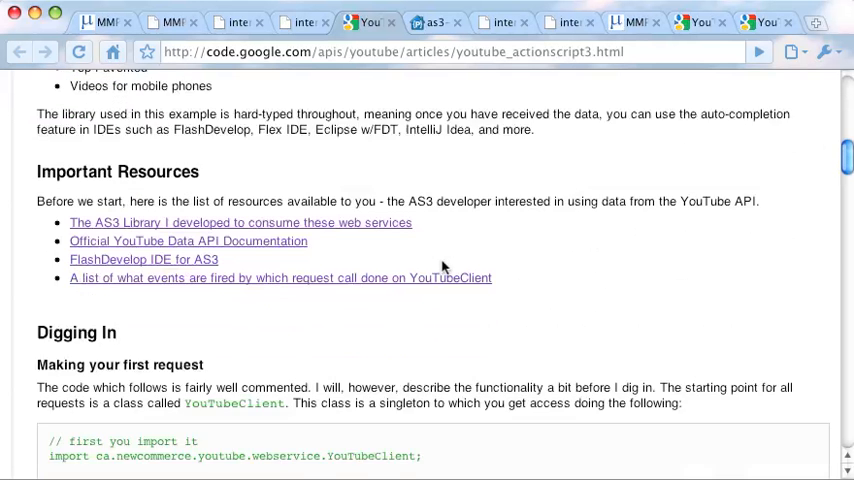
{"action": "scroll", "scroll_direction": "down", "scroll_amount": 3}
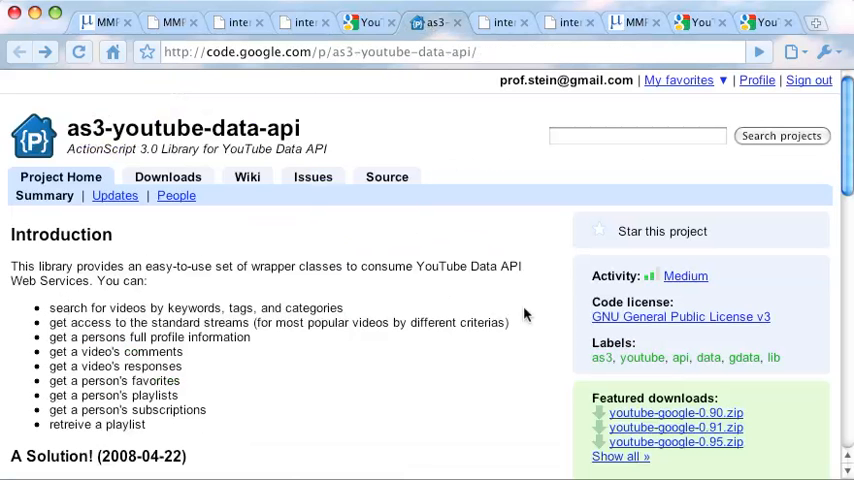
{"action": "mouse_move", "coordinate": [501, 305]}
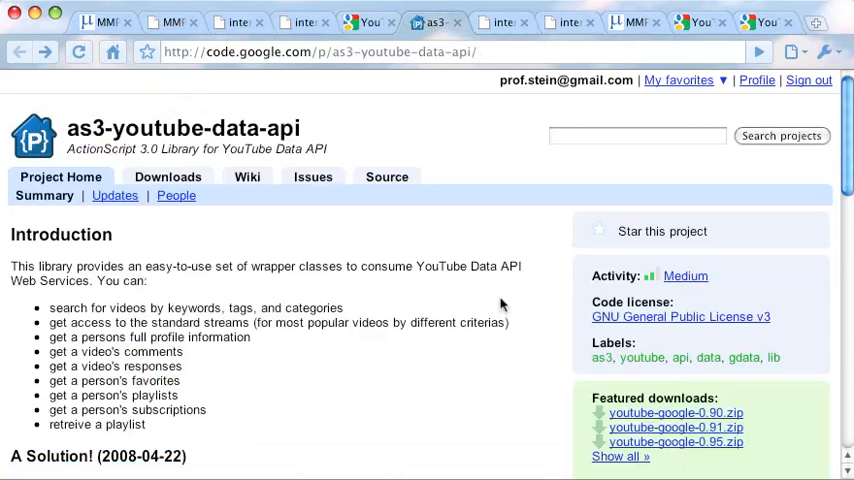
{"action": "mouse_move", "coordinate": [430, 265]}
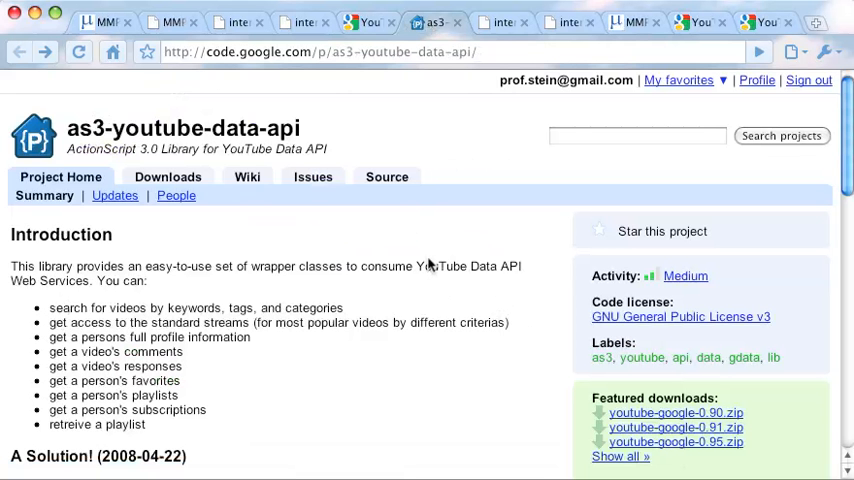
{"action": "mouse_move", "coordinate": [427, 271]}
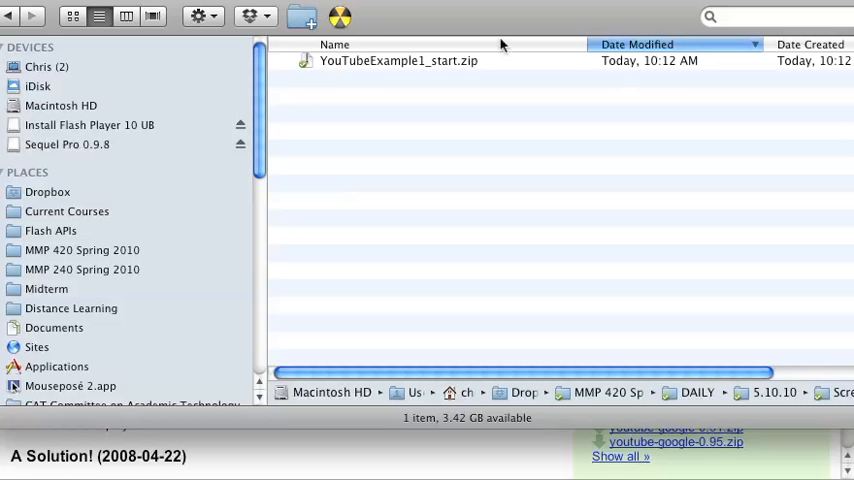
Extract YouTubeExample1_start.zip and select YouTubeAPI.as in the unzipped folder
{"action": "right_click", "coordinate": [383, 60]}
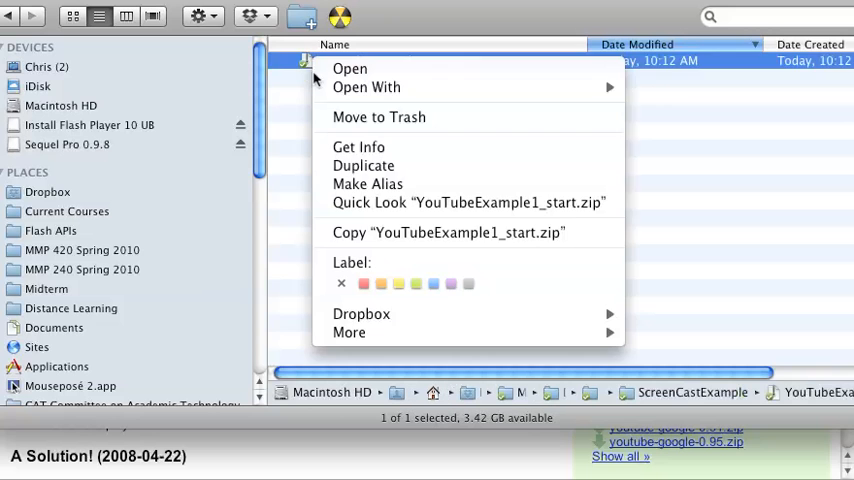
{"action": "left_click", "coordinate": [621, 187]}
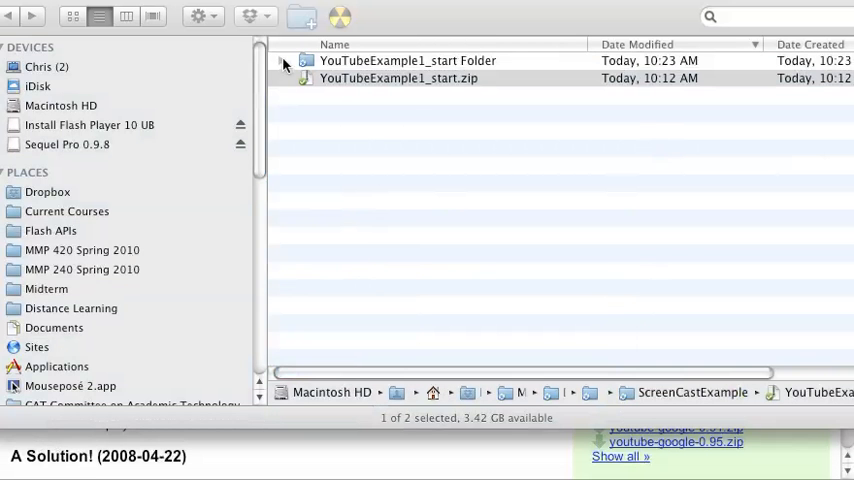
{"action": "left_click", "coordinate": [288, 61]}
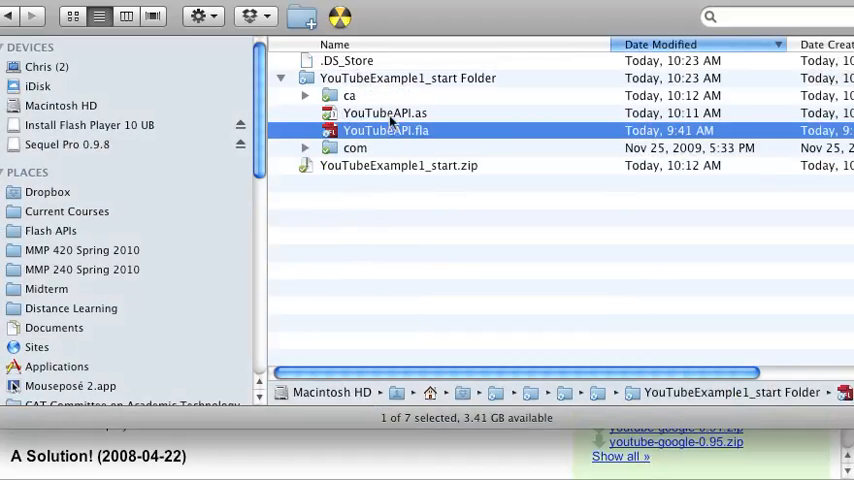
{"action": "left_click", "coordinate": [385, 112]}
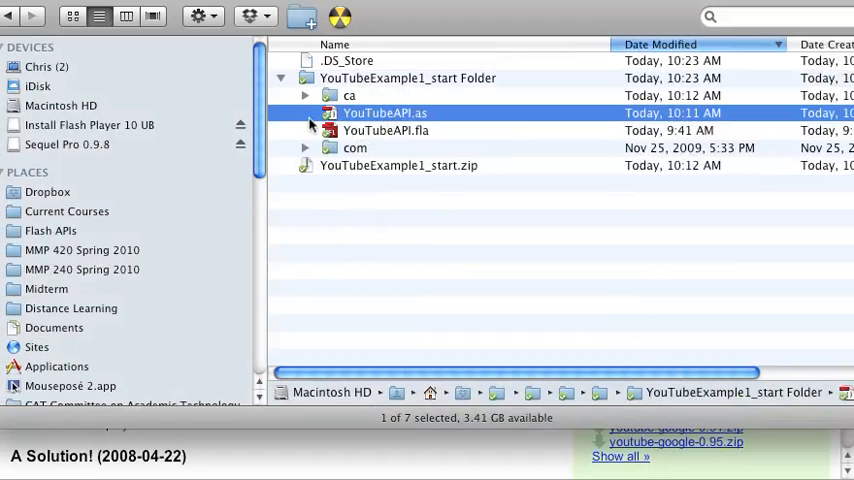
Expand the ca and youtube package folders to view their classes, then collapse com
{"action": "left_click", "coordinate": [305, 95]}
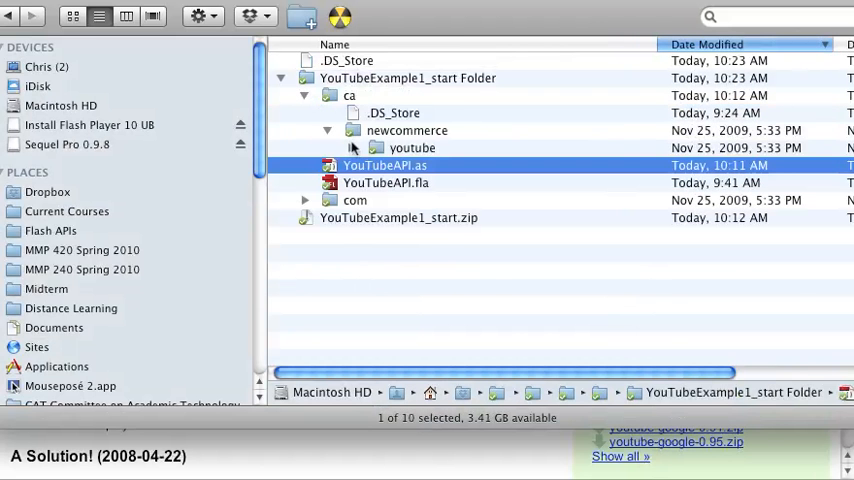
{"action": "left_click", "coordinate": [352, 147]}
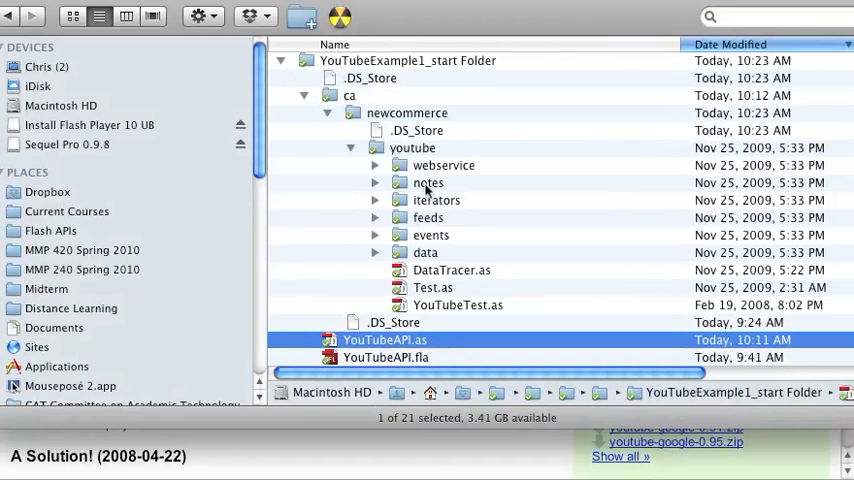
{"action": "mouse_move", "coordinate": [423, 270]}
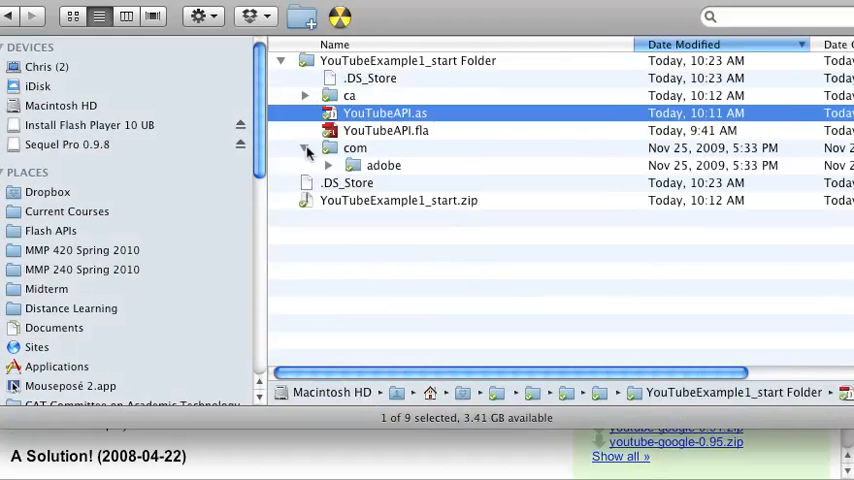
{"action": "left_click", "coordinate": [329, 165]}
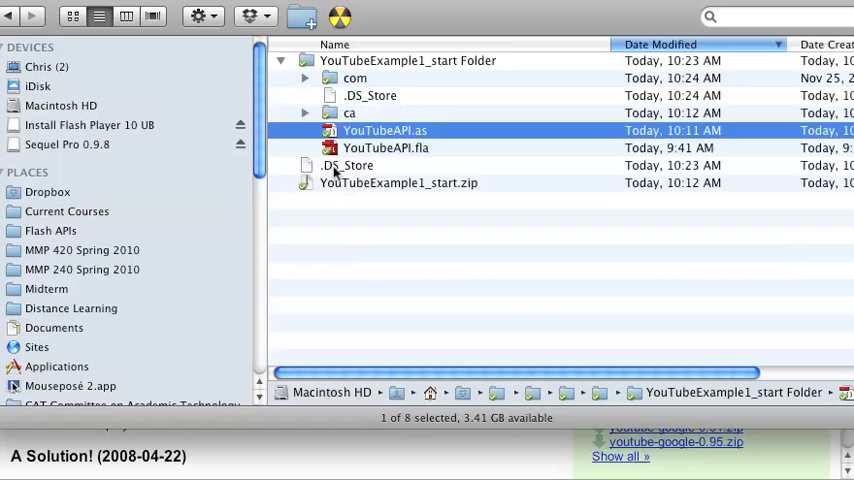
{"action": "mouse_move", "coordinate": [370, 120]}
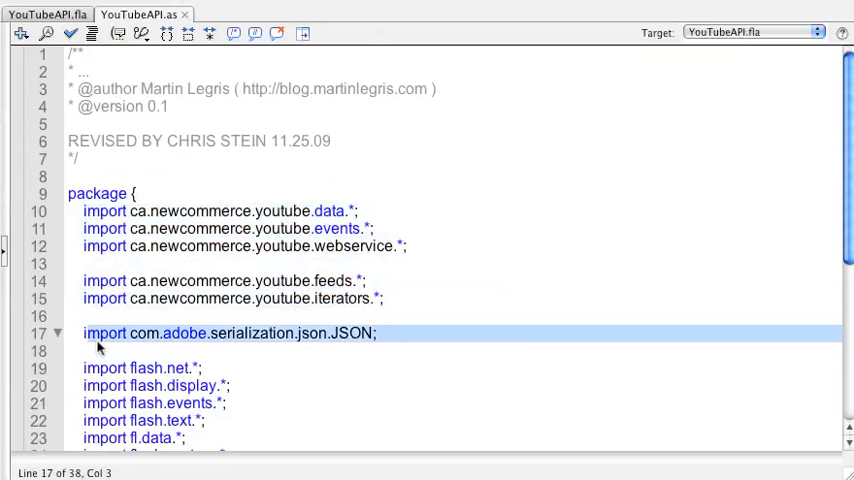
{"action": "mouse_move", "coordinate": [524, 353]}
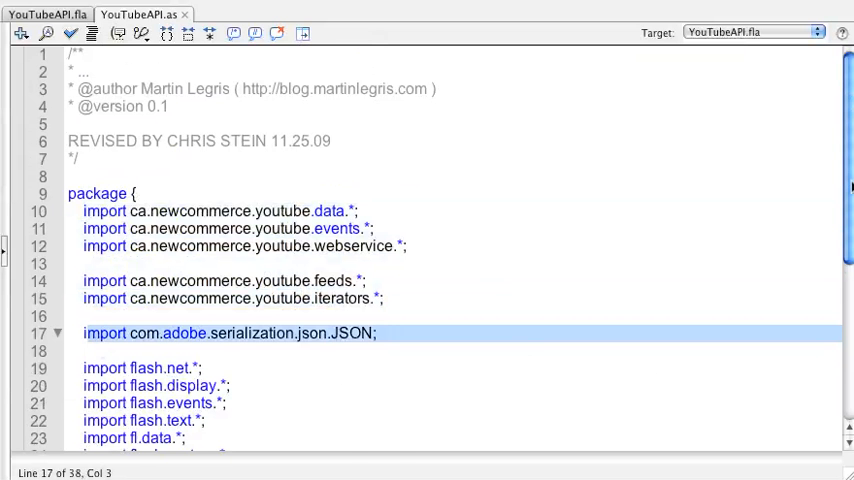
Review the YouTubeAPI.as imports and highlight the protected client variable name
{"action": "scroll", "scroll_direction": "down", "scroll_amount": 3}
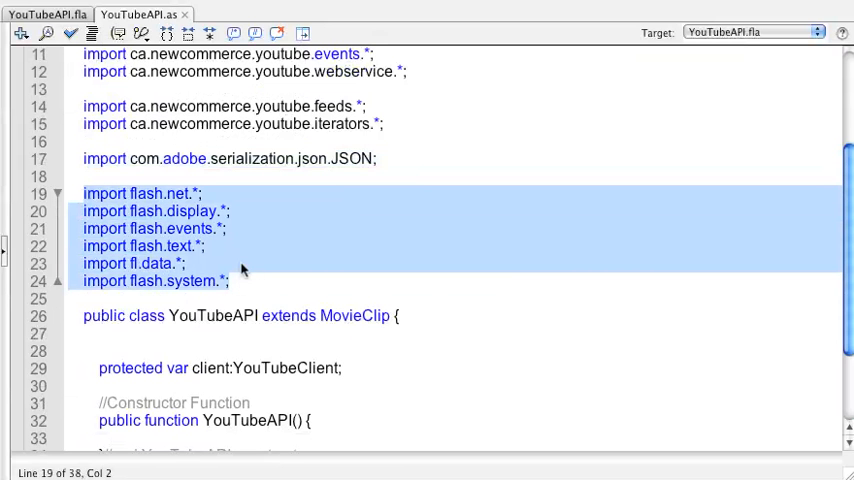
{"action": "mouse_move", "coordinate": [262, 316]}
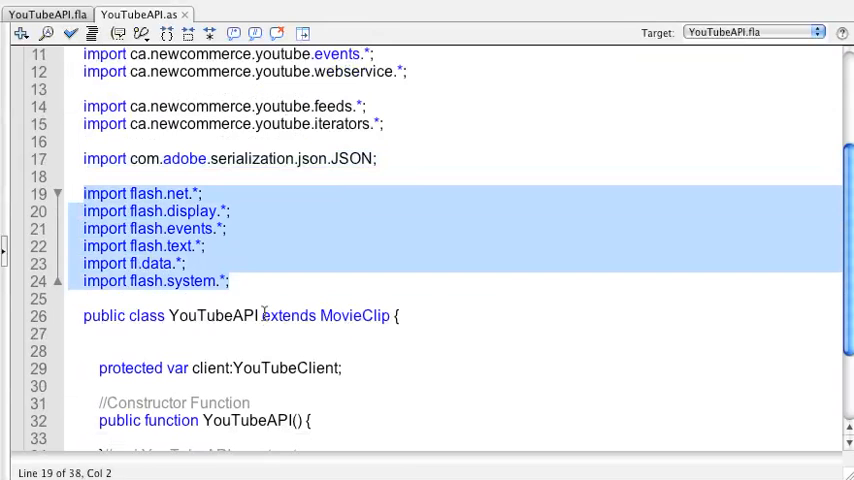
{"action": "mouse_move", "coordinate": [235, 288]}
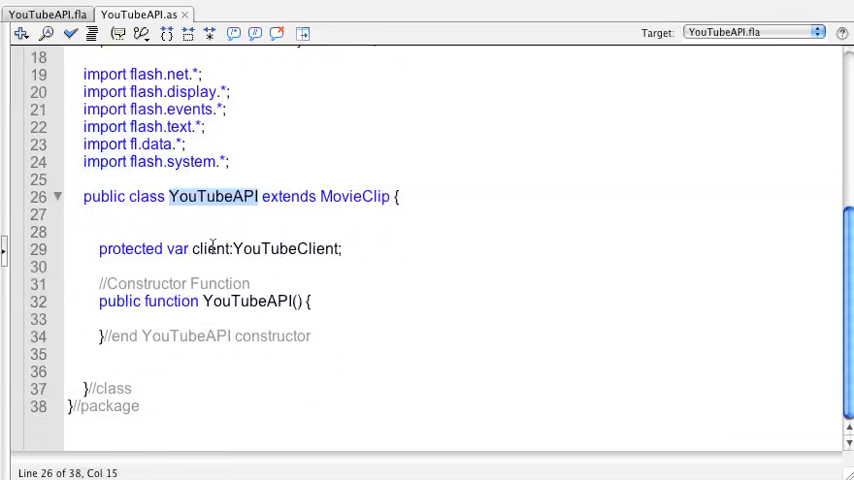
{"action": "double_click", "coordinate": [211, 248]}
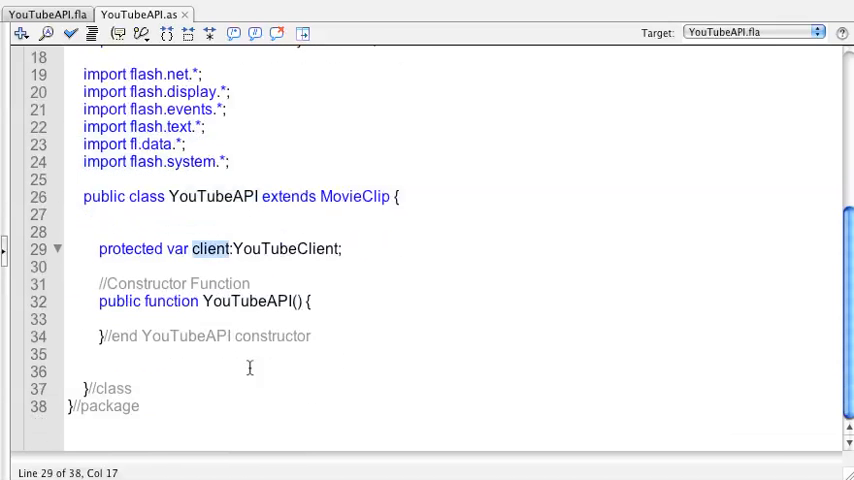
{"action": "mouse_move", "coordinate": [229, 385]}
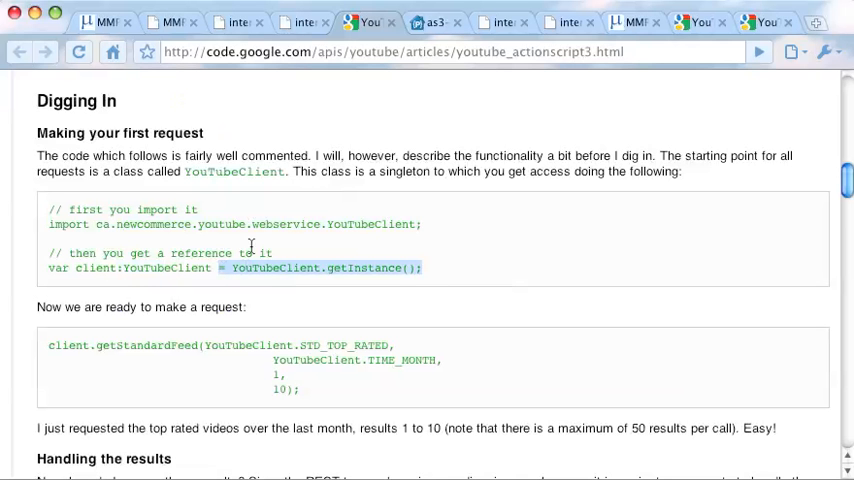
{"action": "mouse_move", "coordinate": [293, 275]}
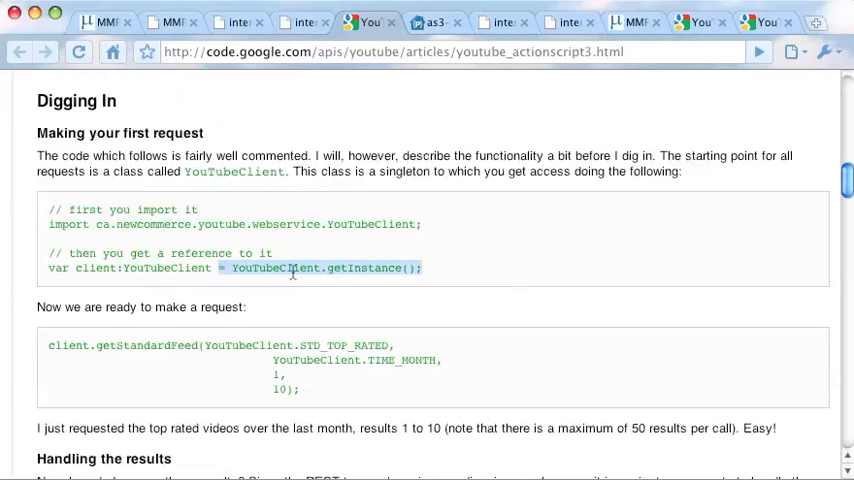
{"action": "mouse_move", "coordinate": [333, 368]}
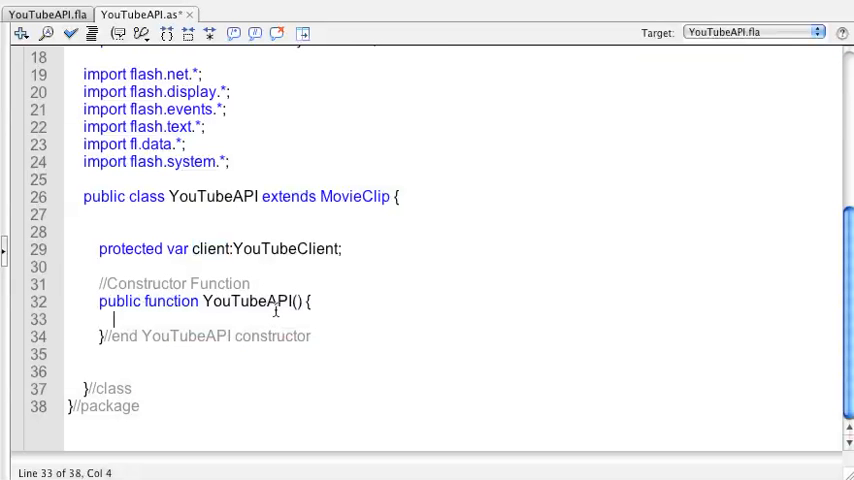
Write '//create an instance of the client' and 'client = YouTubeClient.getInstance();' in the constructor
{"action": "type", "text": "//c"}
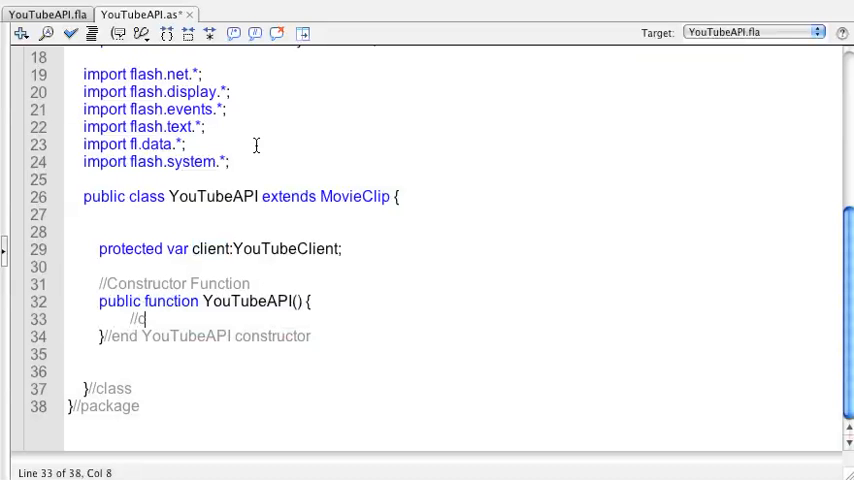
{"action": "type", "text": "reate an instance of the"}
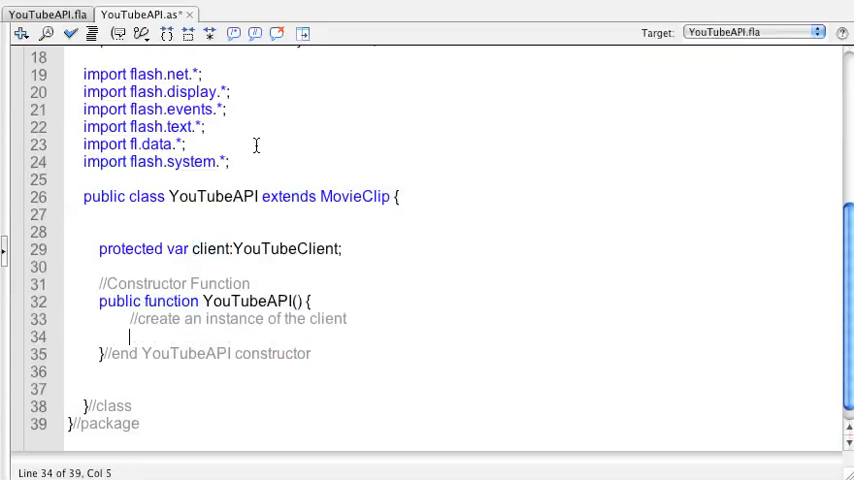
{"action": "type", "text": "client"}
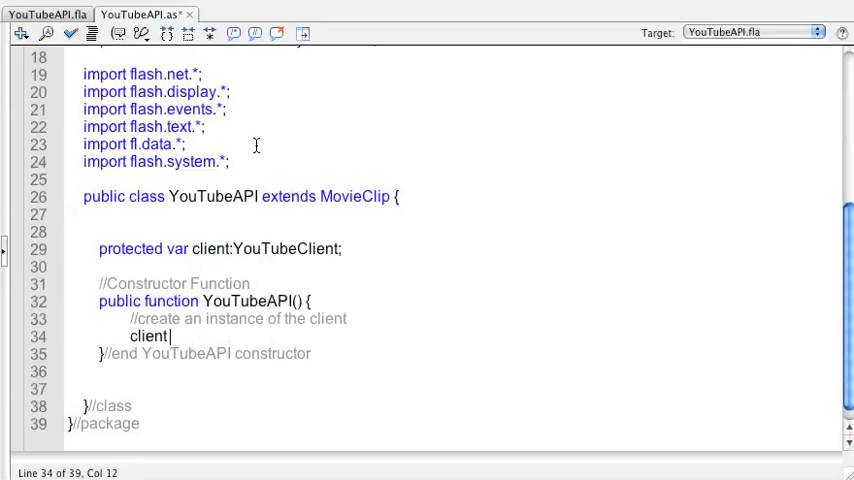
{"action": "type", "text": "= YouTubeClient.getInstance();"}
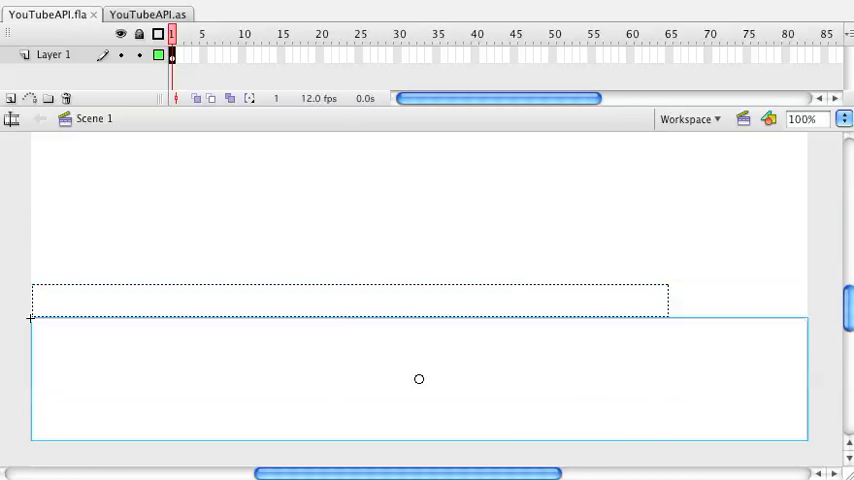
{"action": "mouse_move", "coordinate": [762, 47]}
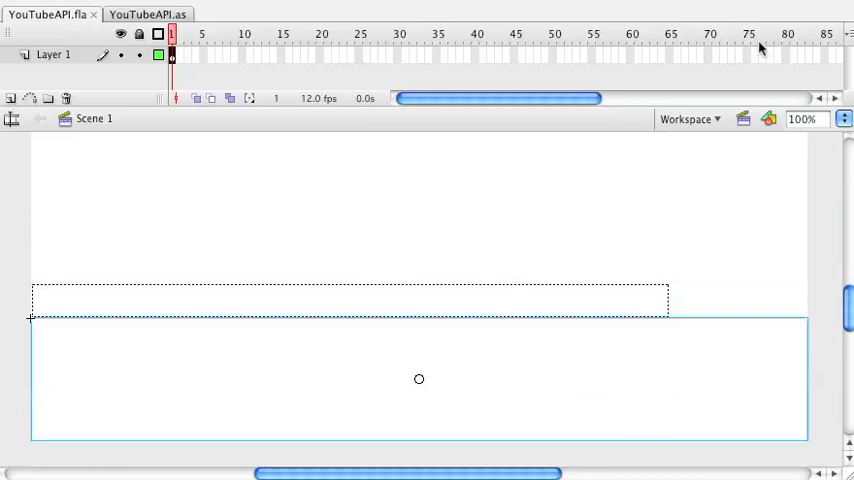
{"action": "mouse_move", "coordinate": [460, 414]}
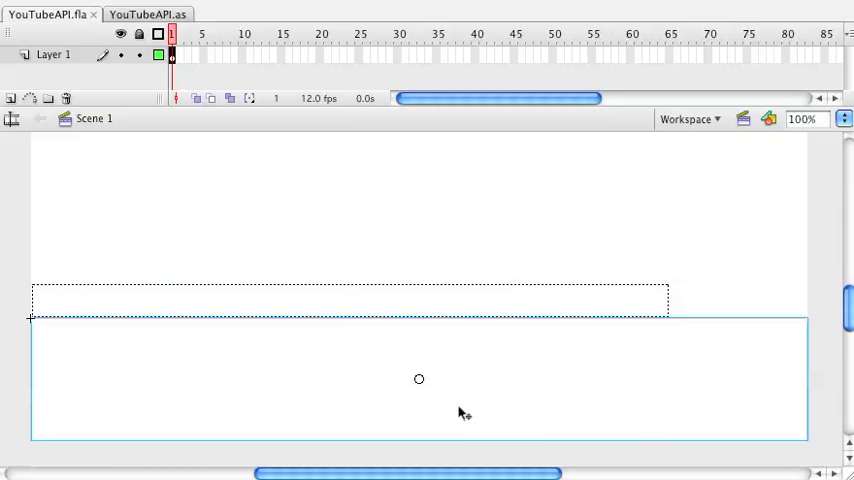
{"action": "mouse_move", "coordinate": [459, 406]}
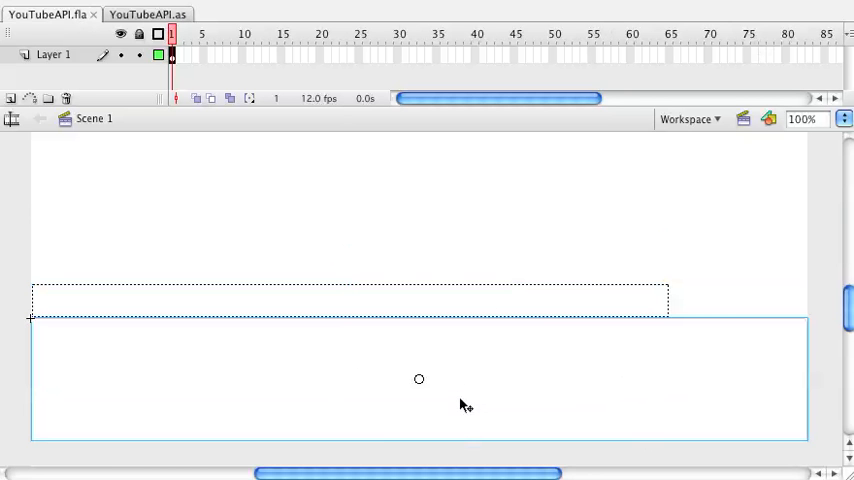
Switch to the YouTubeAPI.fla document tab to show its stage
{"action": "left_click", "coordinate": [147, 14]}
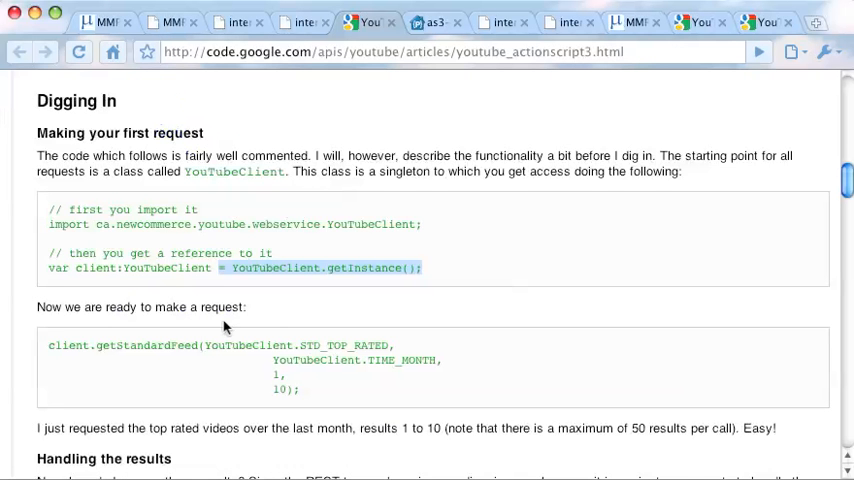
Select the article's client.getStandardFeed(...) request code for the month's top rated videos
{"action": "scroll", "scroll_direction": "down", "scroll_amount": 3}
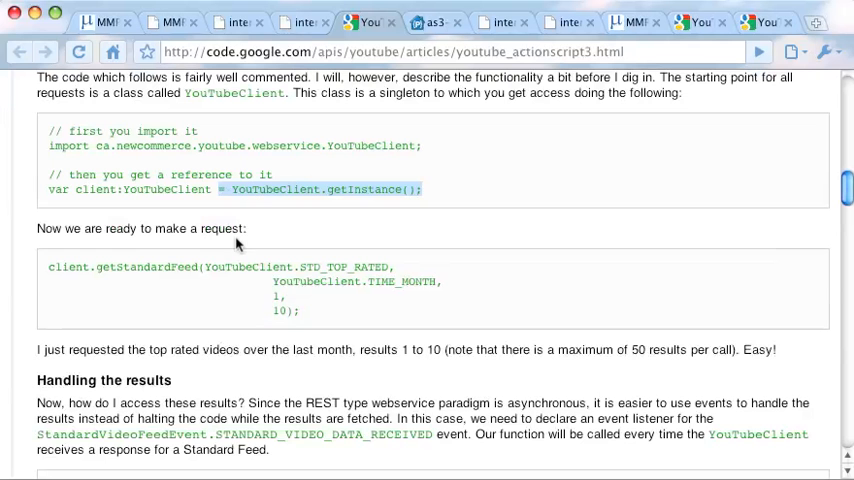
{"action": "mouse_move", "coordinate": [258, 222]}
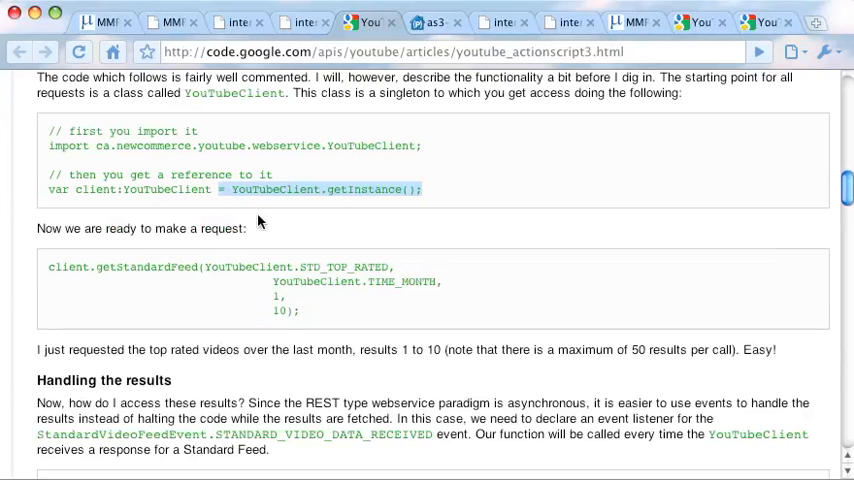
{"action": "left_click_drag", "start_coordinate": [48, 266], "coordinate": [300, 311]}
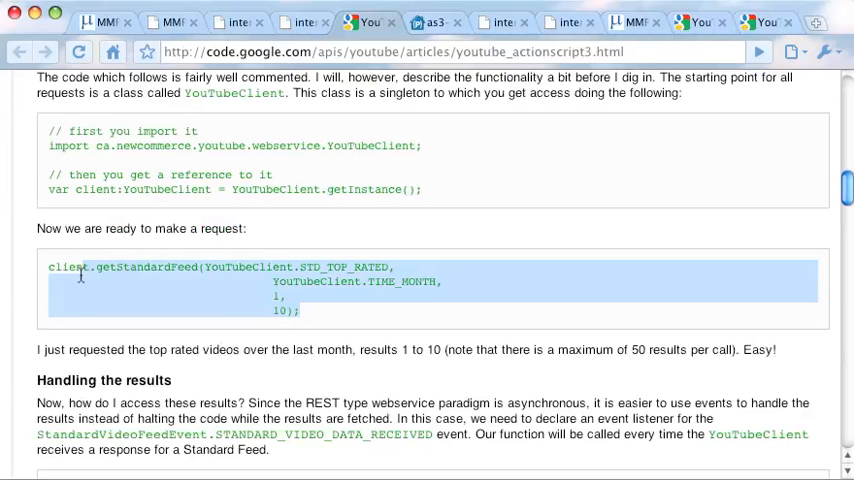
{"action": "mouse_move", "coordinate": [164, 160]}
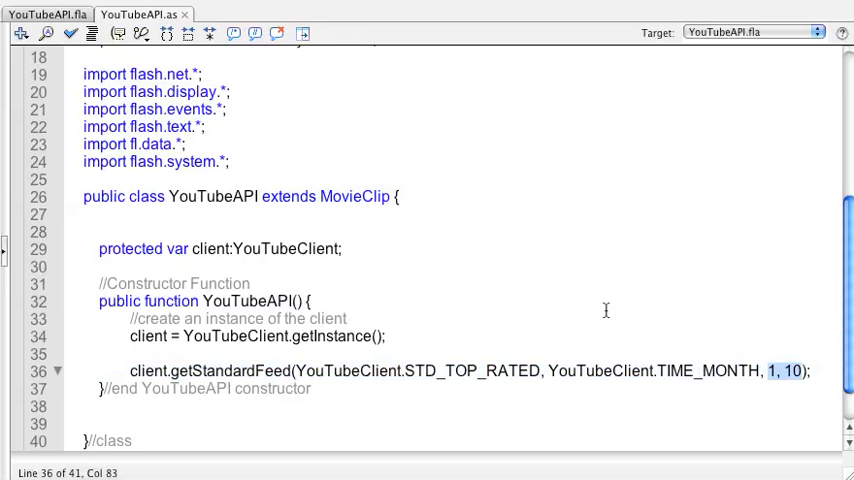
{"action": "mouse_move", "coordinate": [357, 391]}
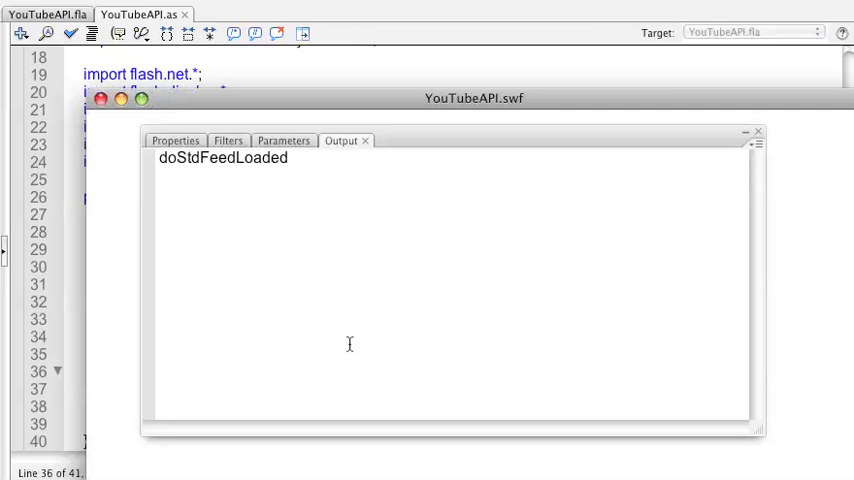
{"action": "mouse_move", "coordinate": [289, 191]}
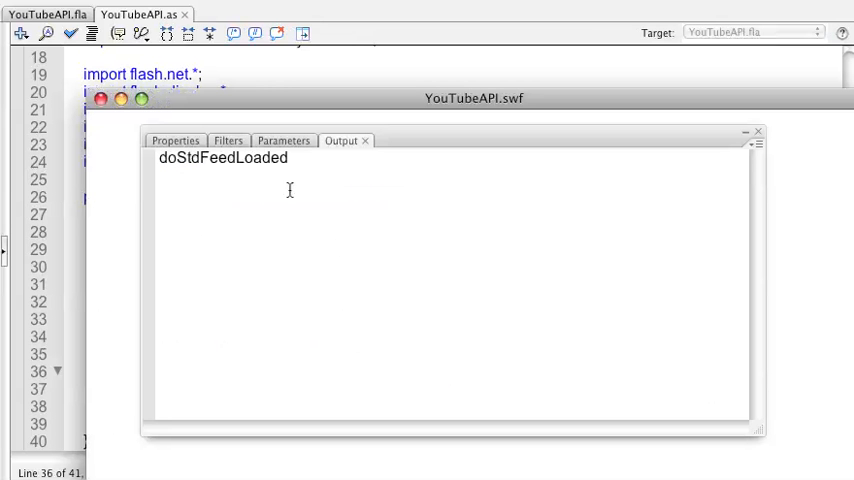
{"action": "mouse_move", "coordinate": [288, 163]}
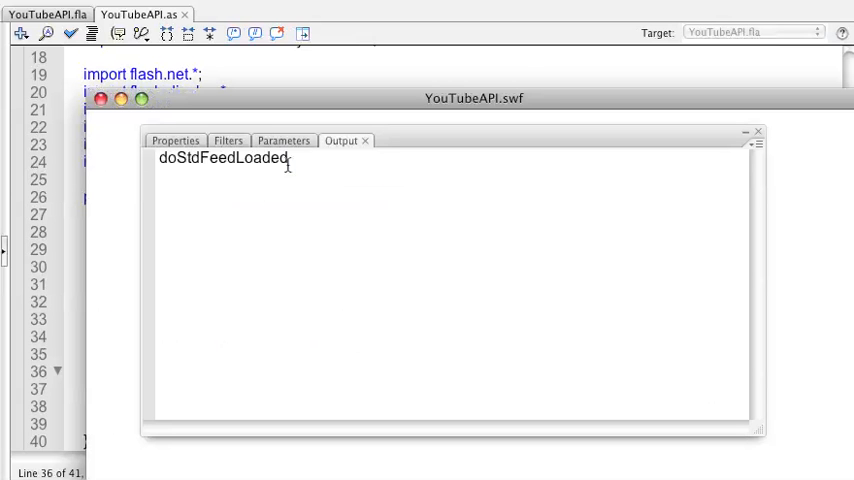
Highlight the doStdFeedLoaded trace in the test movie Output panel
{"action": "double_click", "coordinate": [222, 158]}
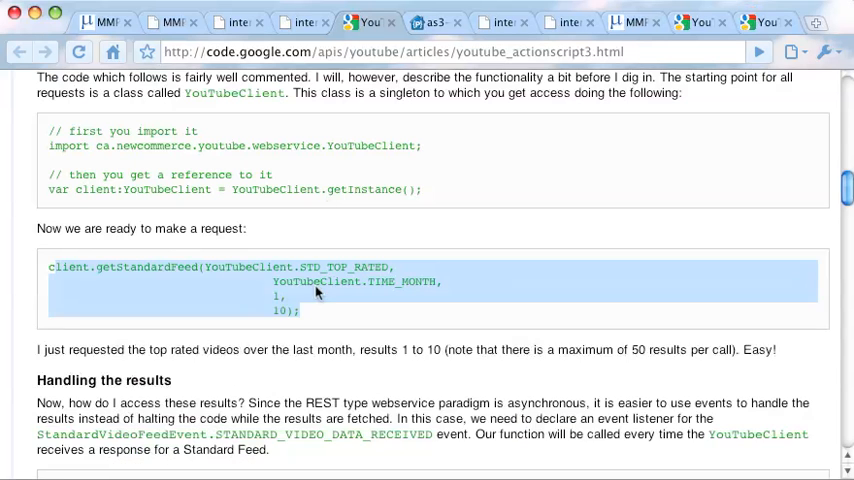
Select and copy the article's getStandardFeed request for top rated videos, results 1 to 10
{"action": "scroll", "scroll_direction": "down", "scroll_amount": 3}
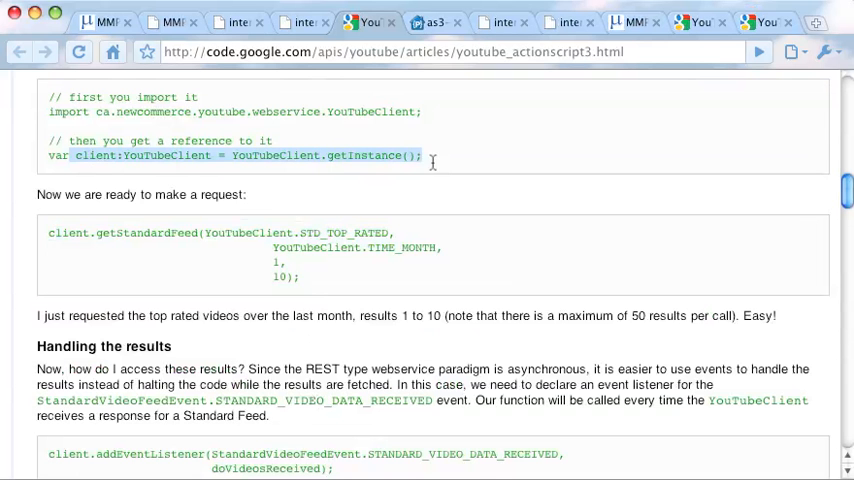
{"action": "mouse_move", "coordinate": [48, 233]}
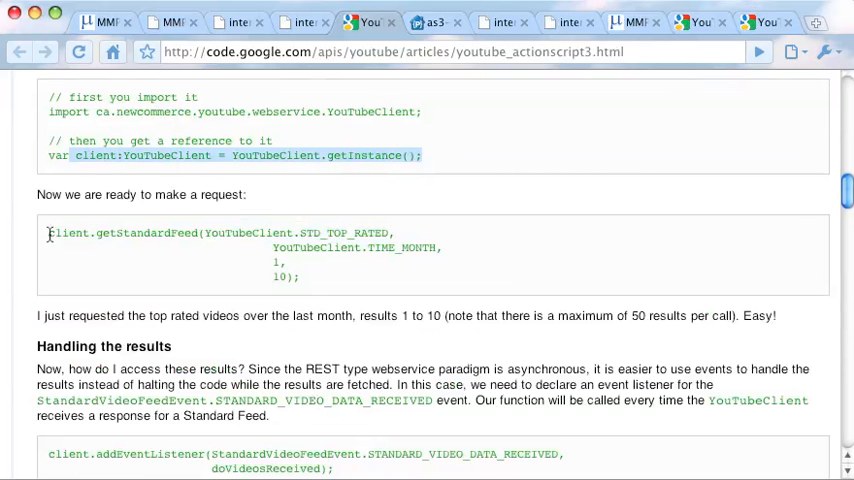
{"action": "left_click_drag", "start_coordinate": [49, 232], "coordinate": [300, 277]}
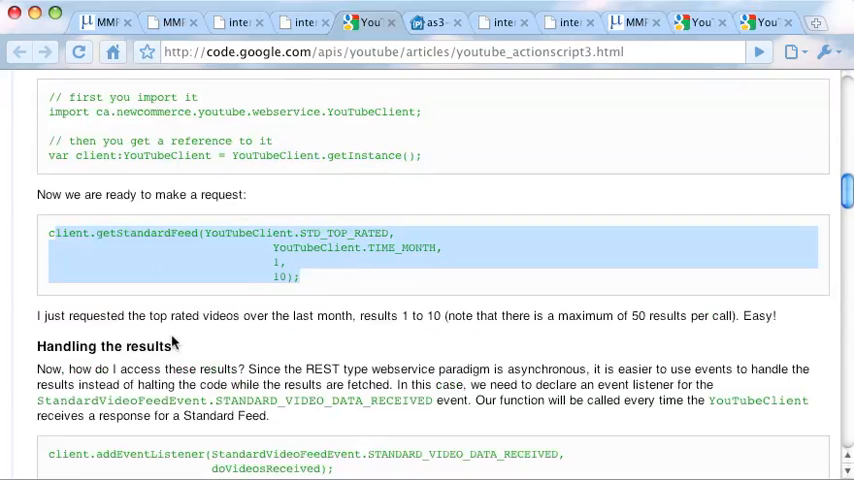
{"action": "scroll", "scroll_direction": "down", "scroll_amount": 3}
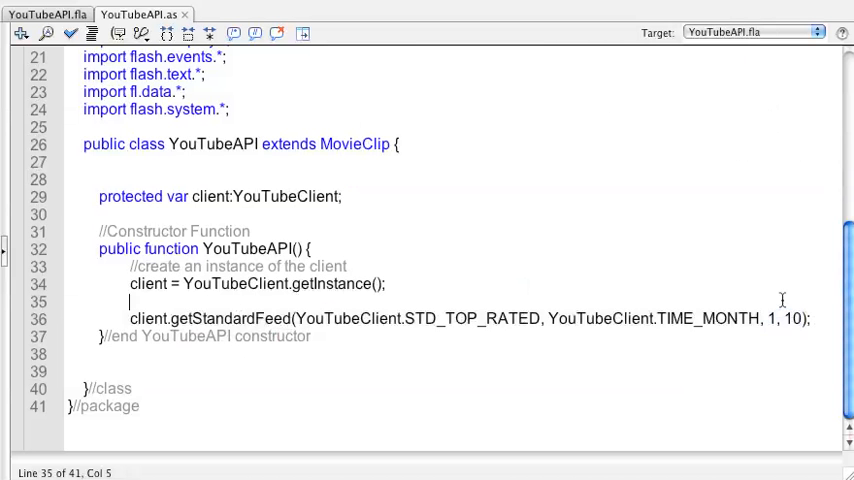
Add a '//call method of YouTube API' comment above the pasted getStandardFeed request
{"action": "type", "text": "//call m"}
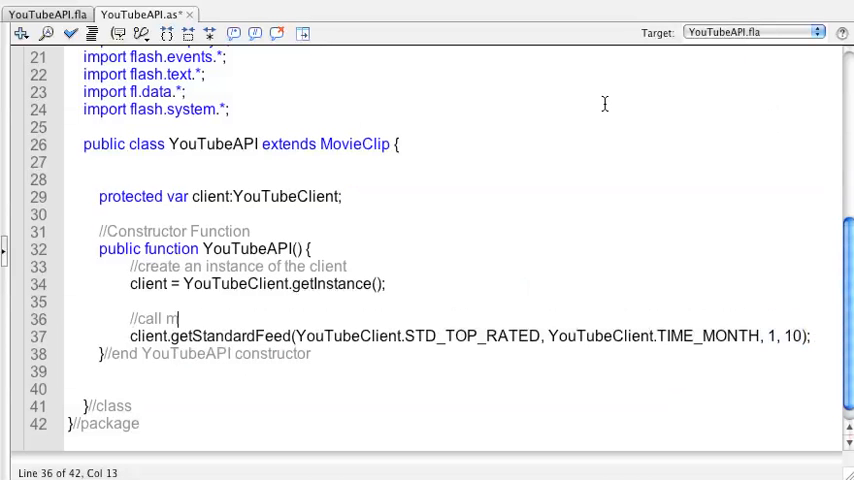
{"action": "type", "text": "ethod o"}
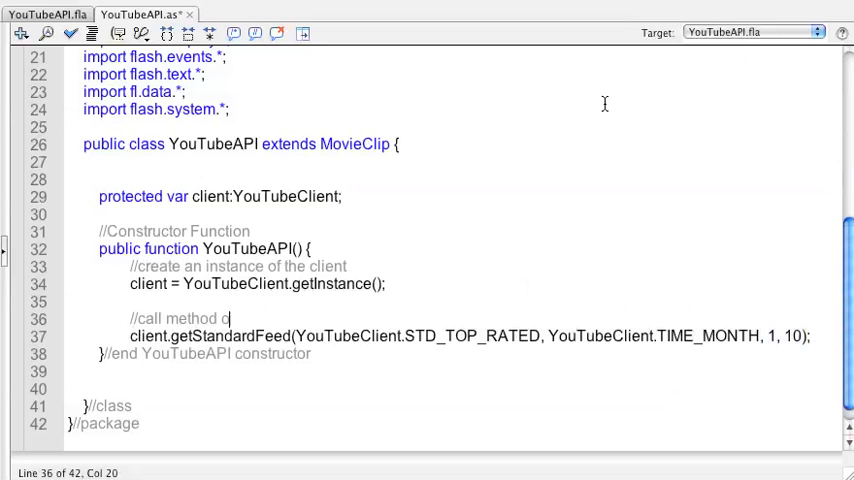
{"action": "type", "text": "f YouTube API"}
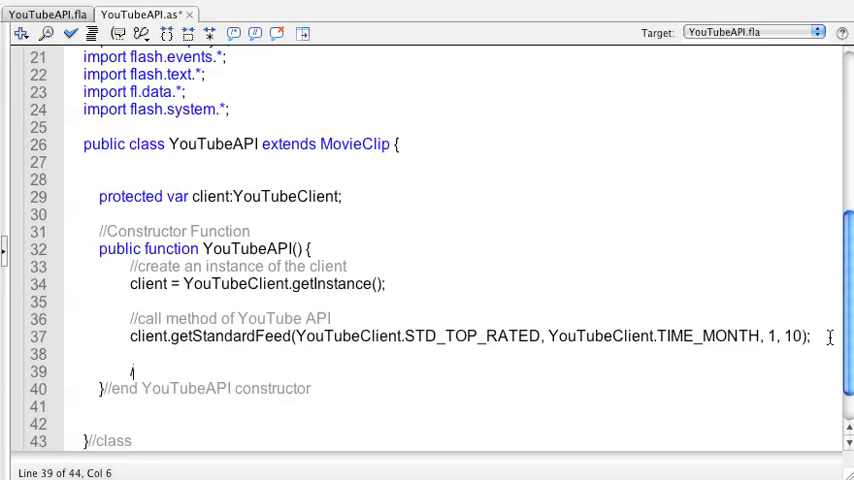
Add a comment and client.addEventListener for StandardVideoFeedEvent.STANDARD_VIDEO_DATA_RECEIVED calling doVideosReceived
{"action": "type", "text": "// Add a listener for the get"}
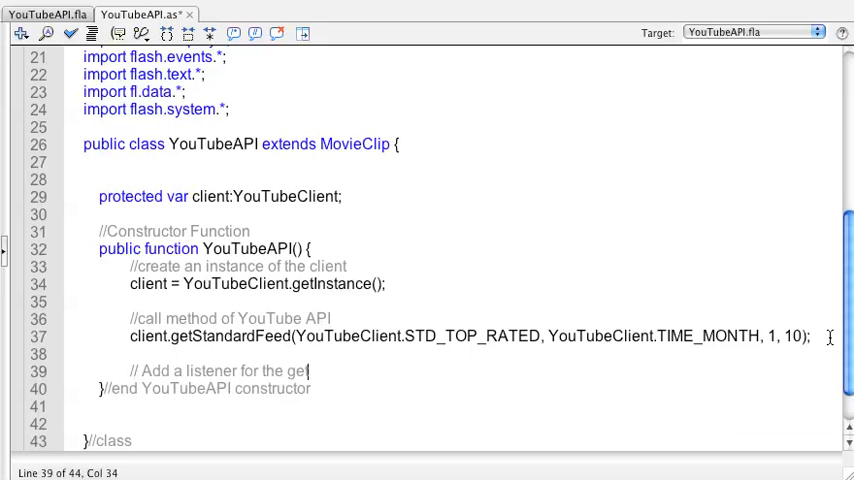
{"action": "type", "text": "Stand"}
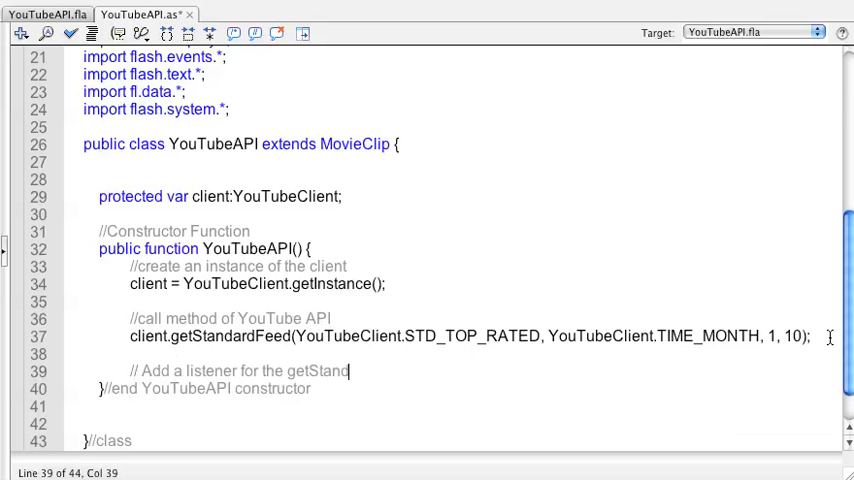
{"action": "type", "text": "ardFeed method"}
{"action": "type", "text": "client.addEventListener(StandardVideoFeedEvent.STANDARD_VIDEO_DATA_RECEIVED, doVideosReceived);"}
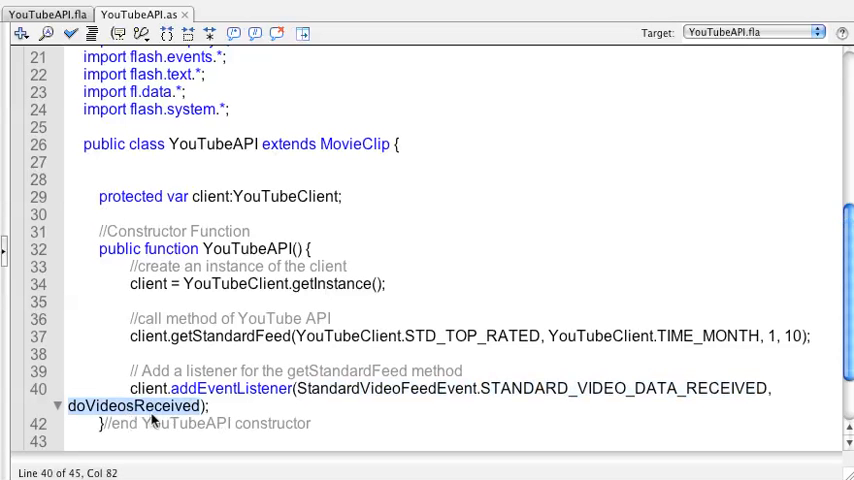
{"action": "mouse_move", "coordinate": [150, 420]}
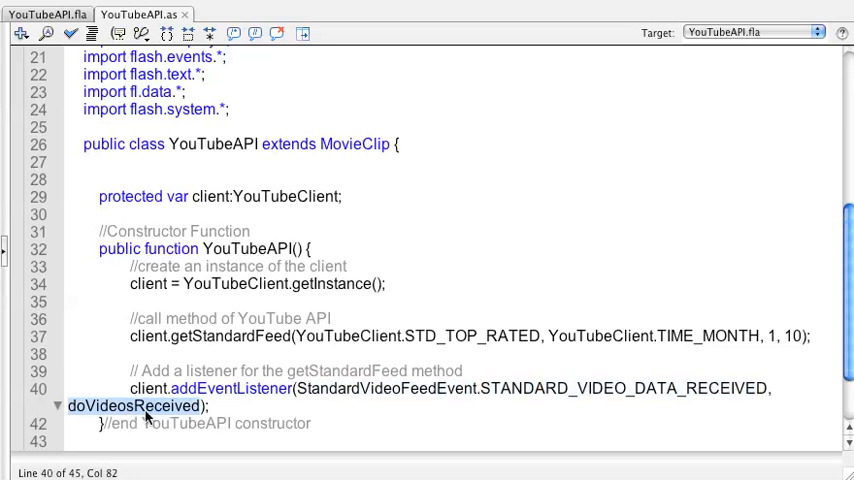
{"action": "scroll", "scroll_direction": "down", "scroll_amount": 3}
{"action": "type", "text": "private functi"}
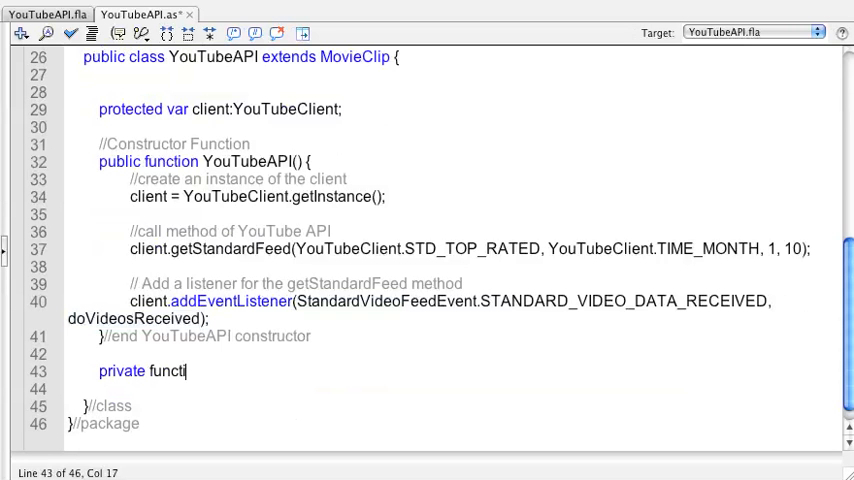
Declare private function doVideosReceived(e:StandardVideoFeedEvent):void below the constructor
{"action": "type", "text": "on"}
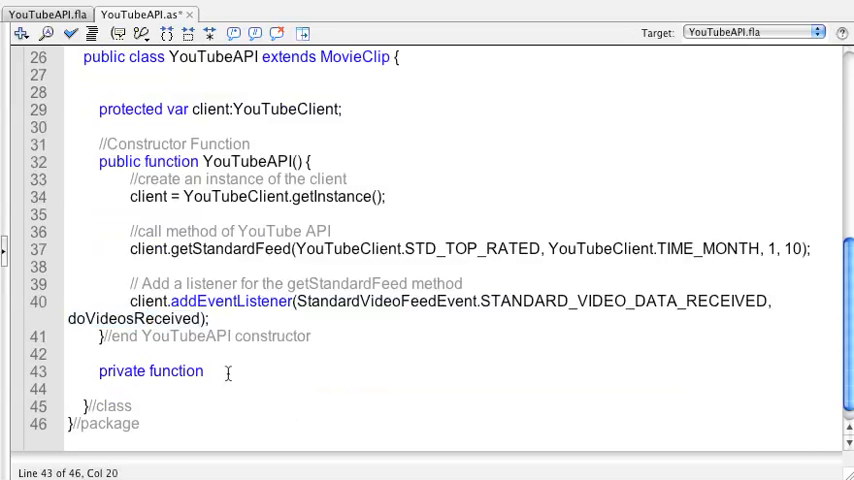
{"action": "type", "text": "doVideosReceived("}
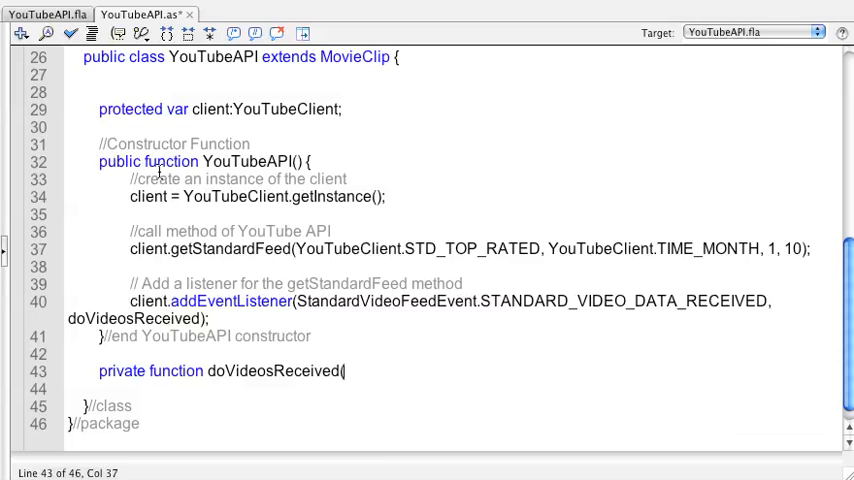
{"action": "type", "text": "e:StandardVideoFeedEvent"}
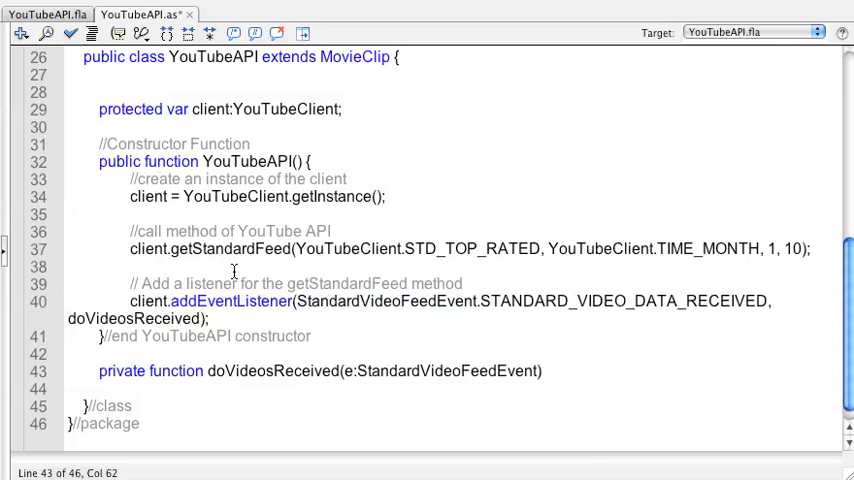
{"action": "type", "text": ":void{"}
{"action": "type", "text": "}"}
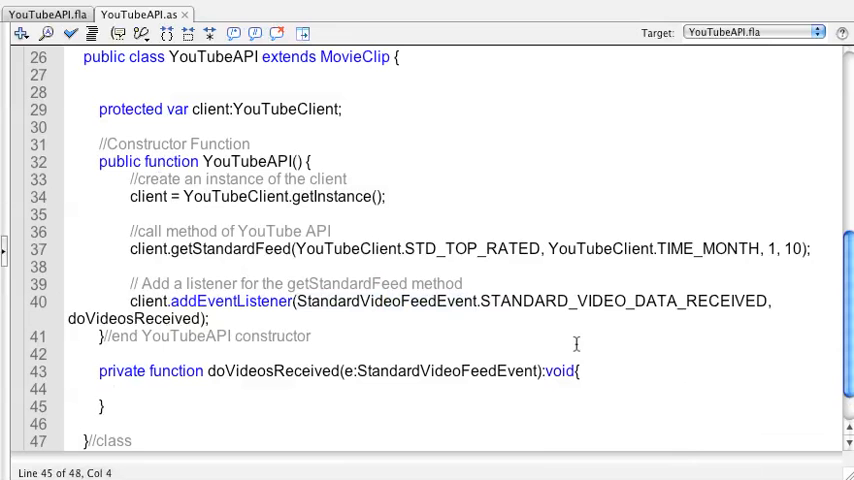
Make the handler body trace("got video feed")
{"action": "left_click", "coordinate": [118, 388]}
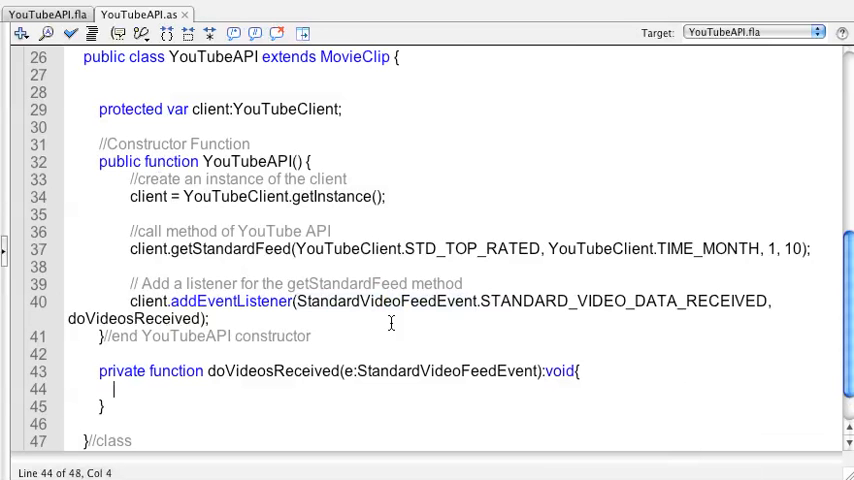
{"action": "type", "text": "trace(\"go"}
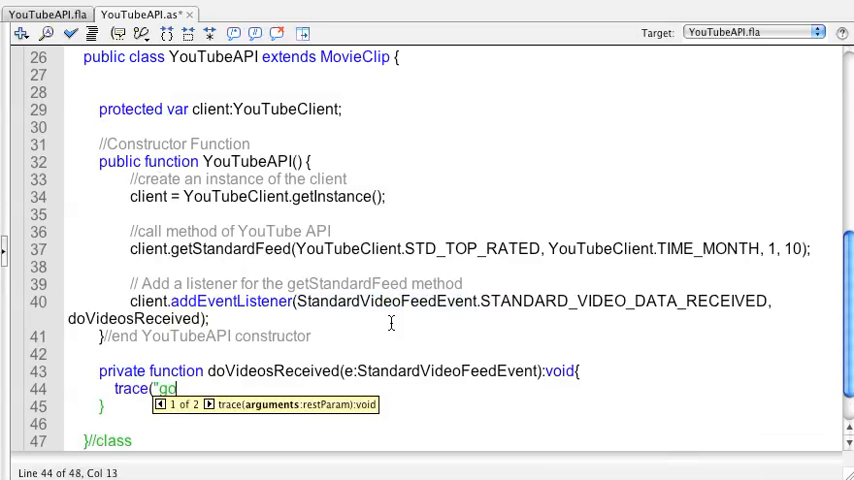
{"action": "type", "text": "ot video"}
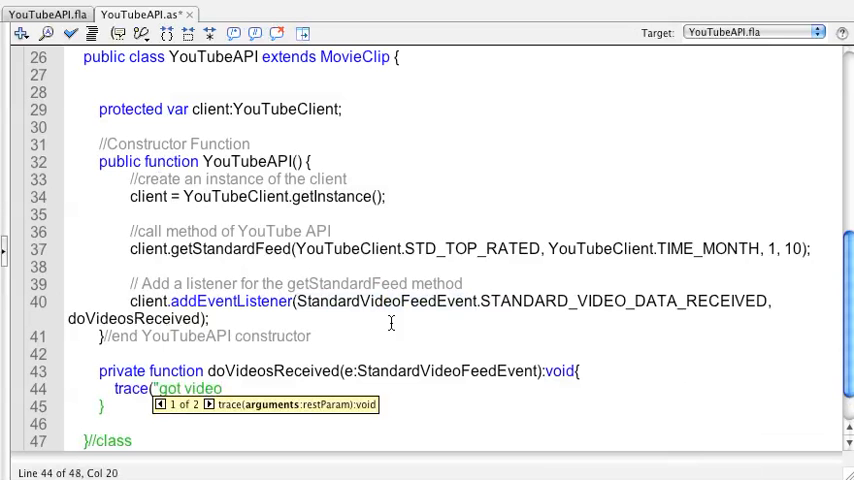
{"action": "type", "text": "feed\")"}
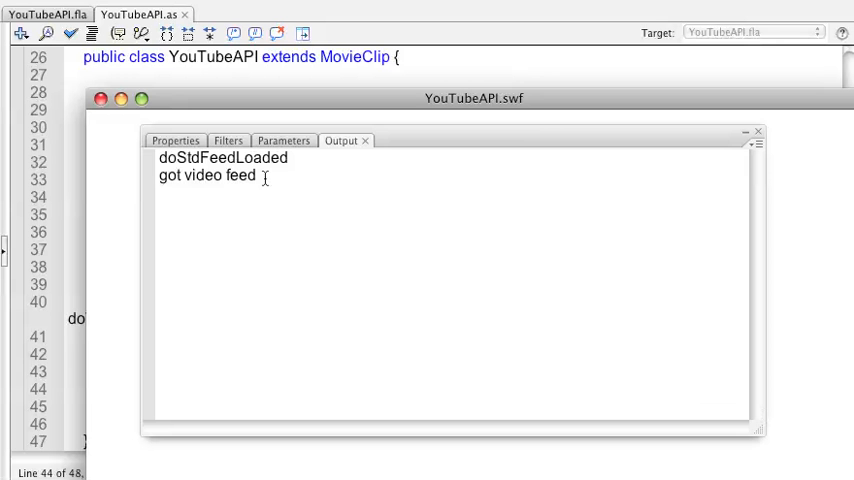
Highlight the got video feed trace in the test movie Output panel
{"action": "double_click", "coordinate": [207, 176]}
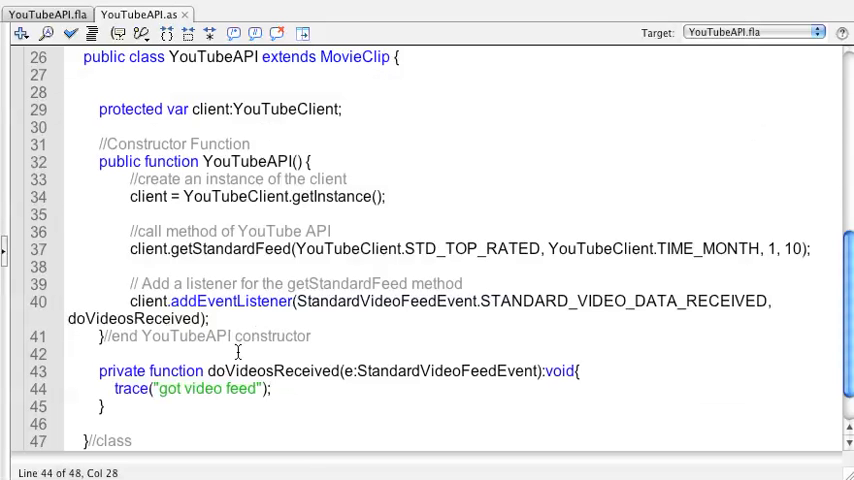
Return to the ActionScript article and highlight the feed-reference comment and var feed line in the doVideosReceived example
{"action": "left_click", "coordinate": [382, 18]}
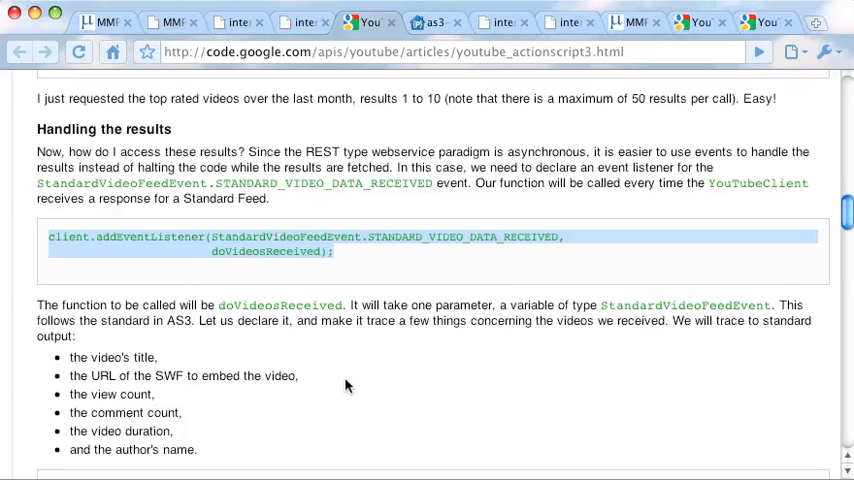
{"action": "scroll", "scroll_direction": "down", "scroll_amount": 3}
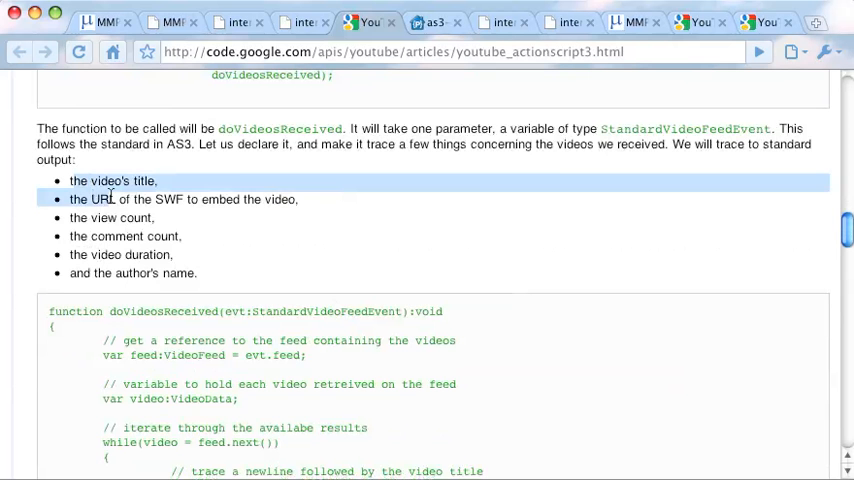
{"action": "left_click_drag", "start_coordinate": [110, 199], "coordinate": [175, 254]}
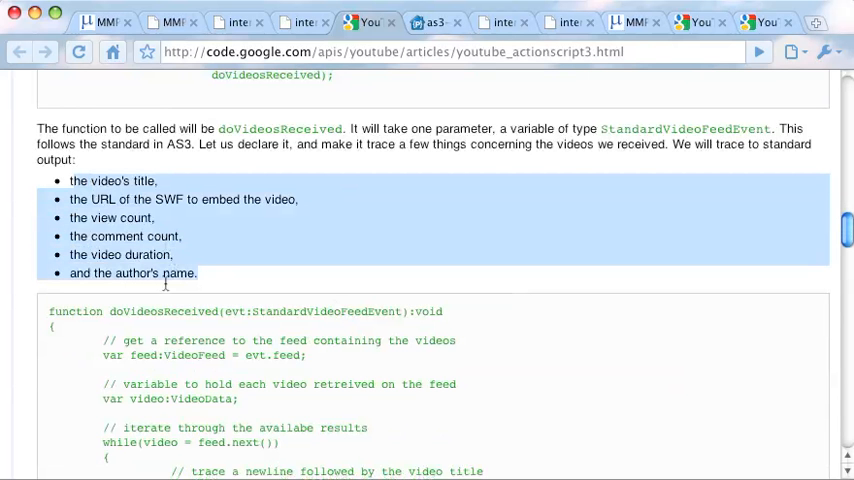
{"action": "scroll", "scroll_direction": "down", "scroll_amount": 3}
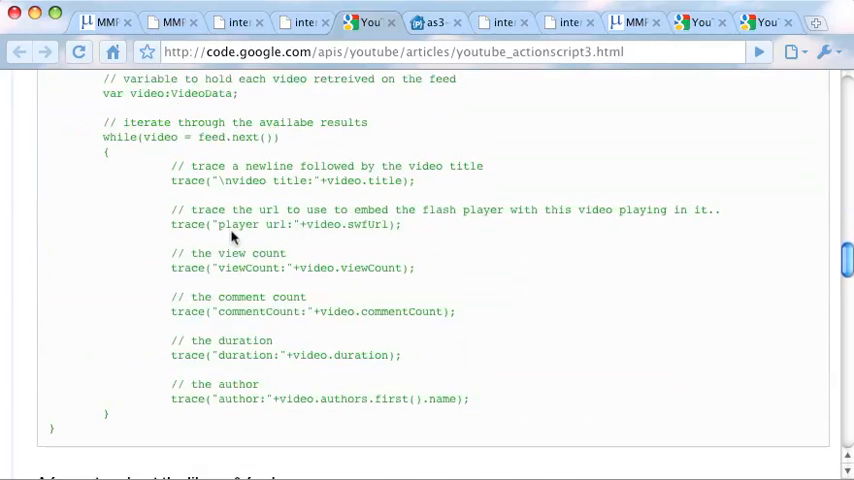
{"action": "scroll", "scroll_direction": "up", "scroll_amount": 3}
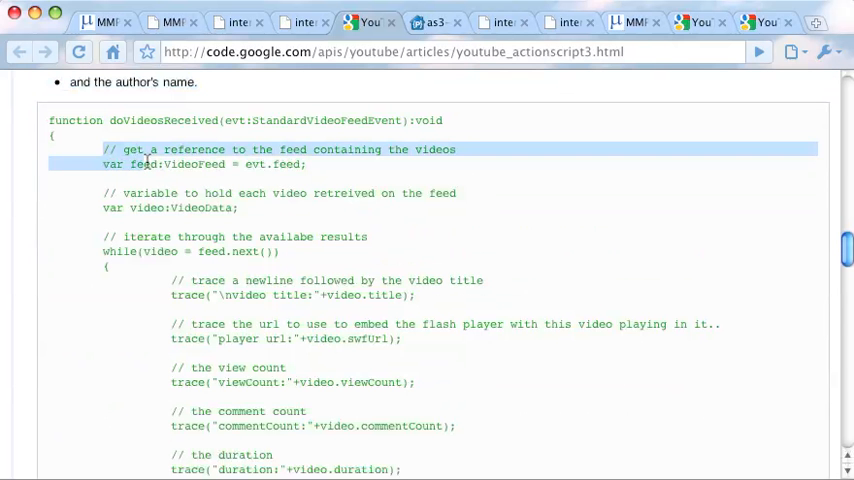
{"action": "mouse_move", "coordinate": [314, 170]}
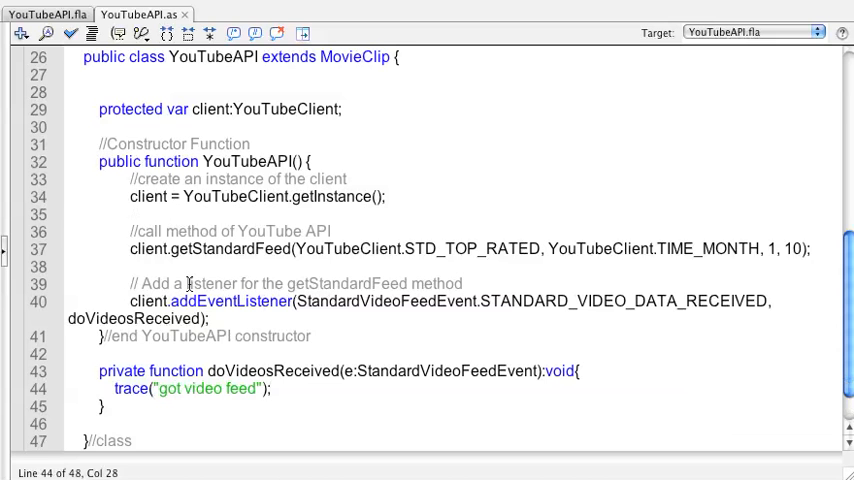
Add the '// get a reference to the feed' comment and an '//end doVideosReceived' comment after the closing brace
{"action": "type", "text": "// get a reference to the feed containing the videos"}
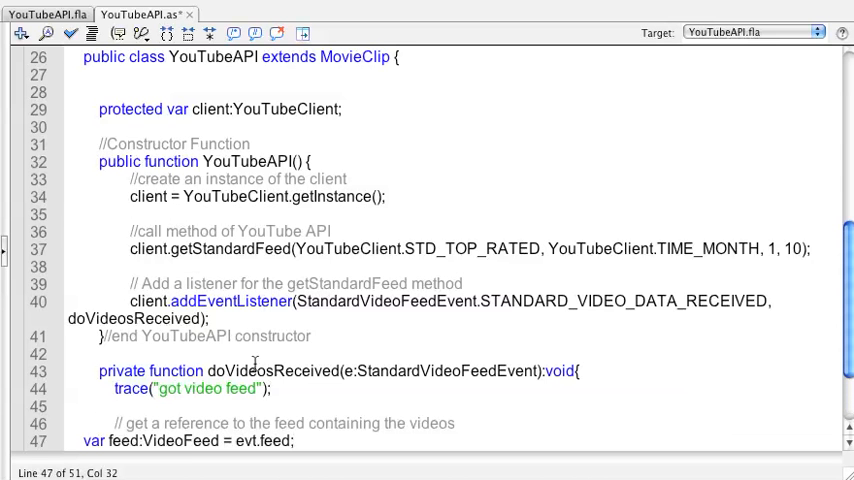
{"action": "scroll", "scroll_direction": "down", "scroll_amount": 3}
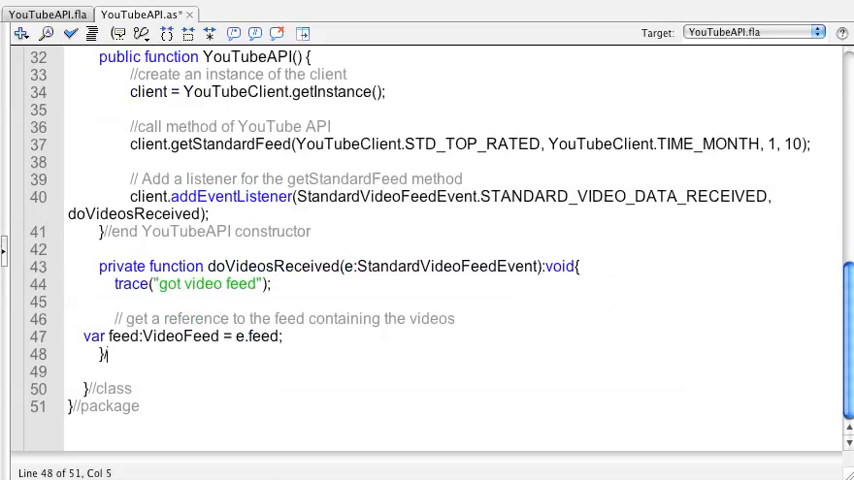
{"action": "type", "text": "//ebd ==="}
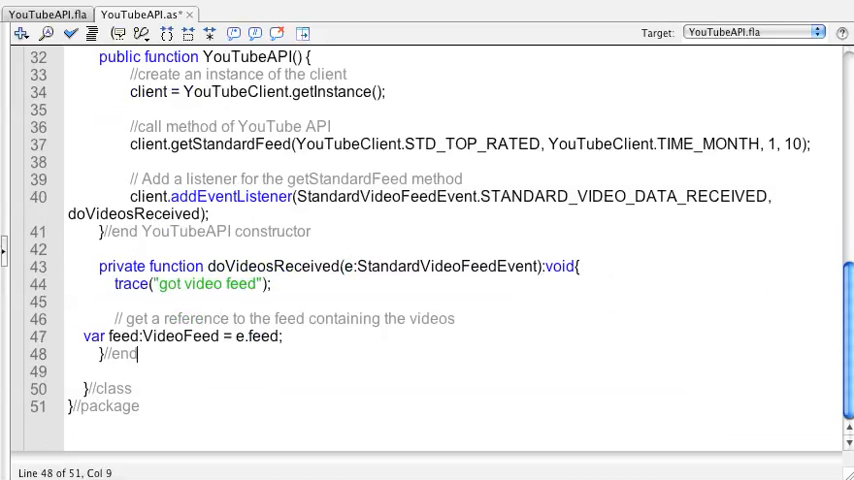
{"action": "type", "text": "doVideosRec"}
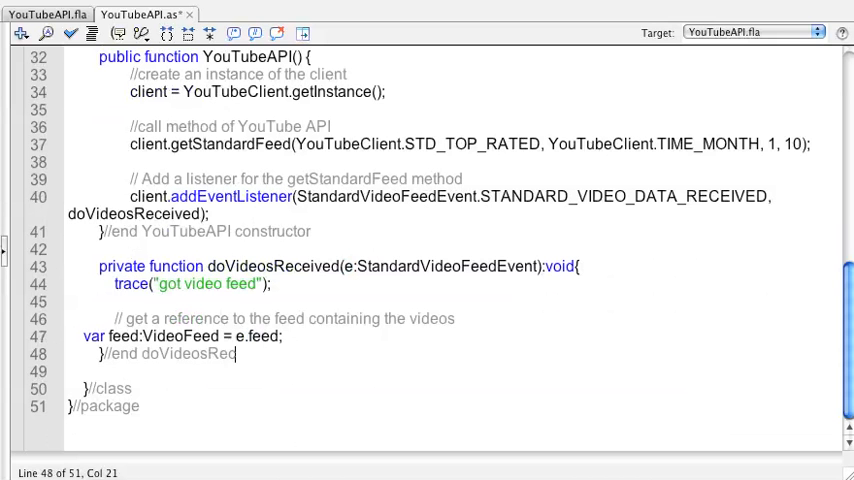
{"action": "type", "text": "eived"}
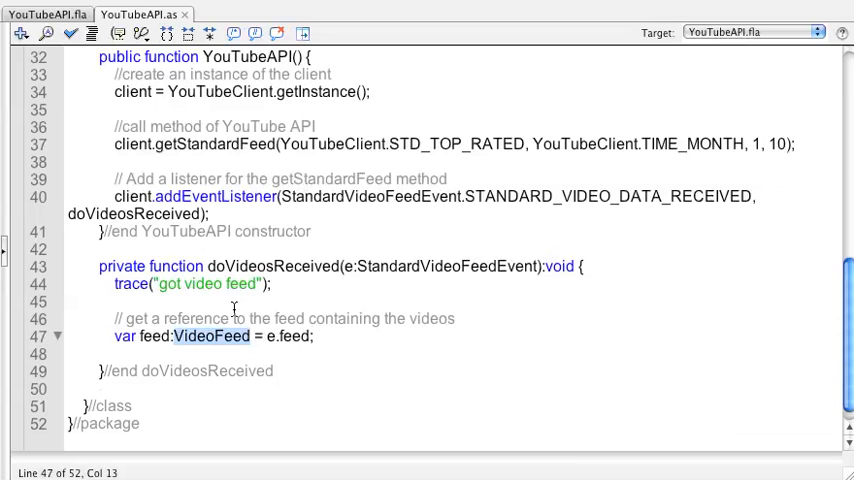
{"action": "mouse_move", "coordinate": [280, 360]}
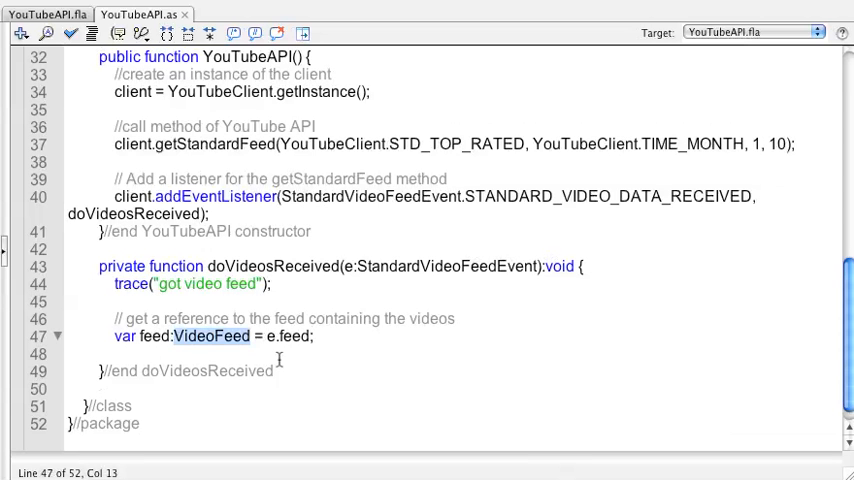
{"action": "mouse_move", "coordinate": [287, 366]}
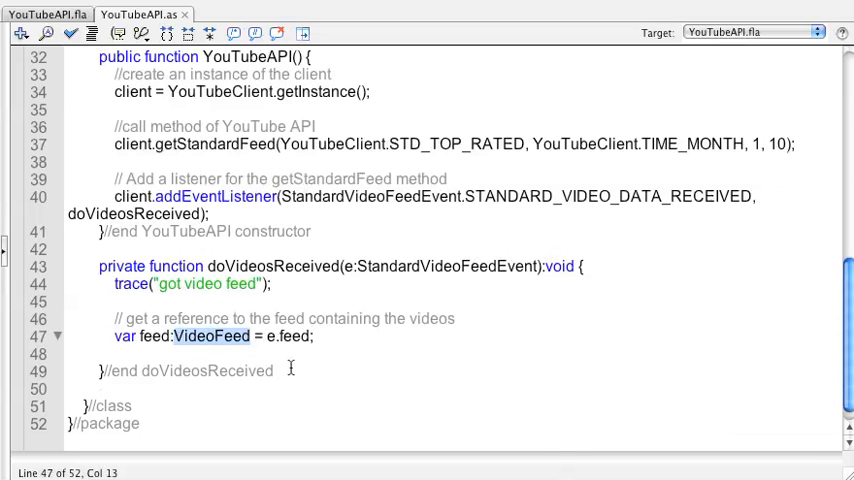
{"action": "mouse_move", "coordinate": [339, 363]}
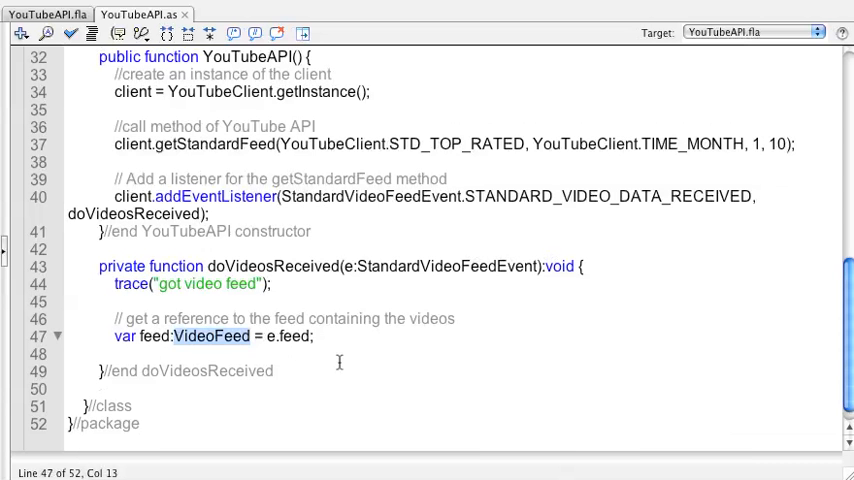
{"action": "mouse_move", "coordinate": [323, 351]}
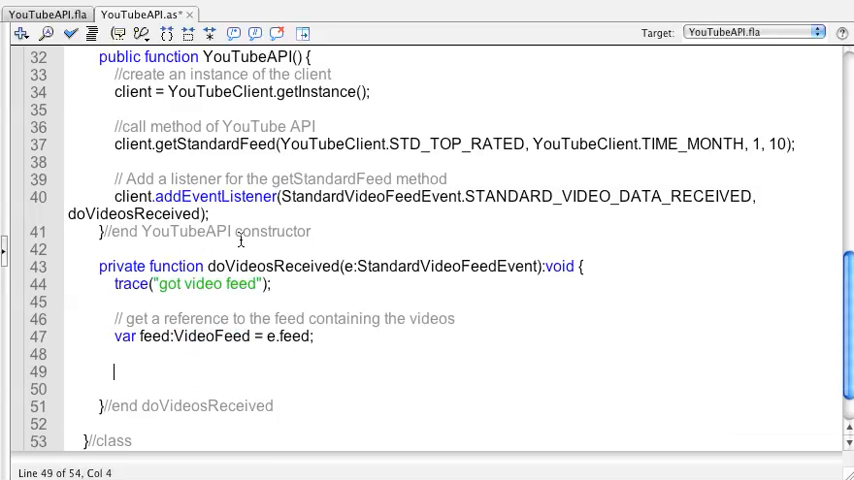
Write the comment '// variable to hold each video retreived on the feed' above the VideoData declaration
{"action": "type", "text": "//"}
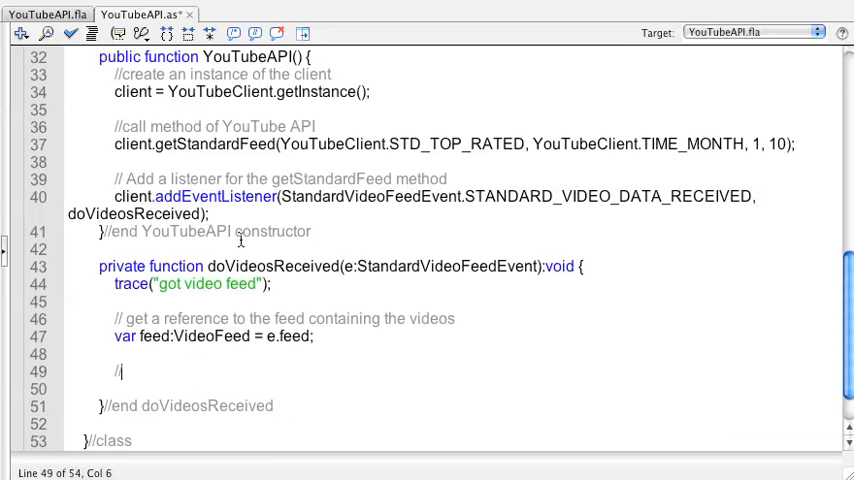
{"action": "type", "text": "// variable to hold each video retreived on the feed"}
{"action": "left_click", "coordinate": [454, 389]}
{"action": "type", "text": "var video:VideoData;"}
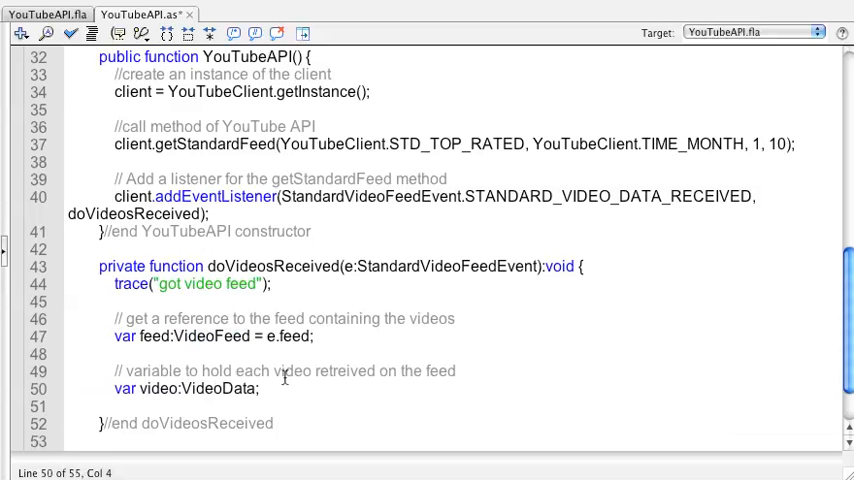
{"action": "mouse_move", "coordinate": [272, 399]}
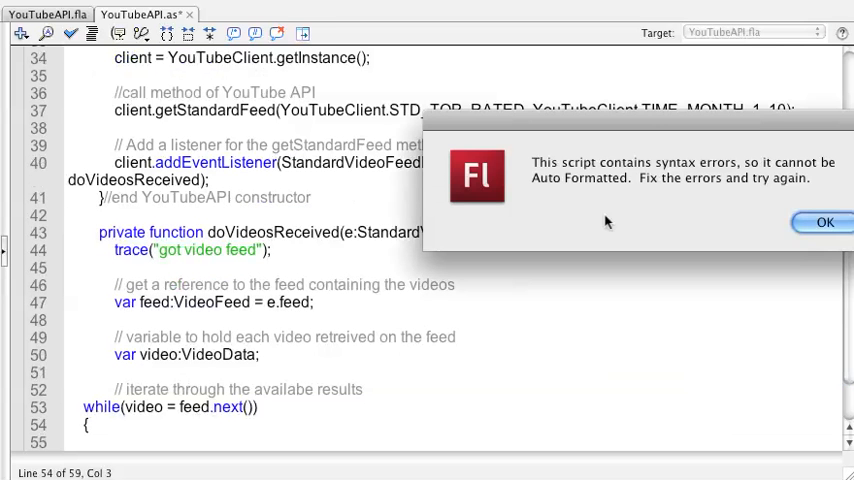
Dismiss the syntax error alert and add trace("got video"); inside the while loop
{"action": "left_click", "coordinate": [824, 222]}
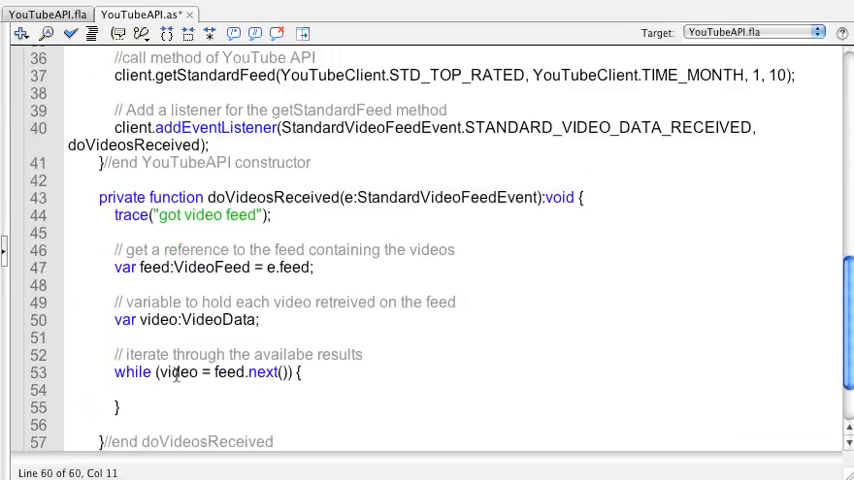
{"action": "double_click", "coordinate": [252, 372]}
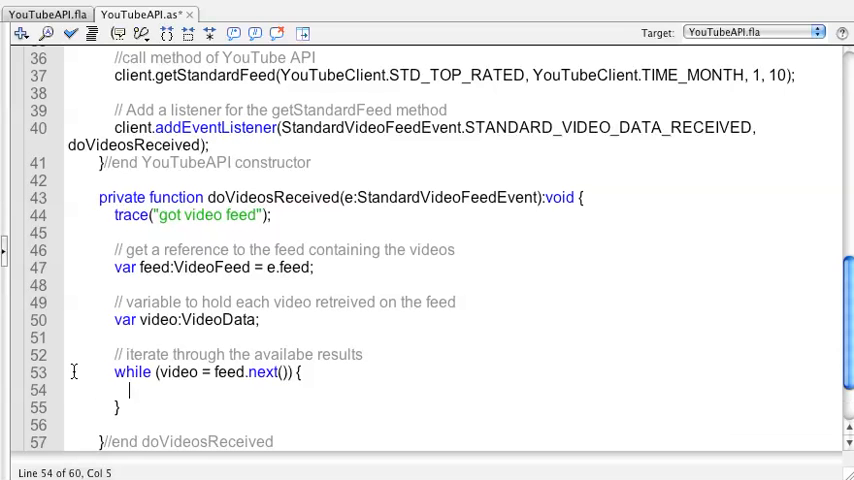
{"action": "type", "text": "trace(\""}
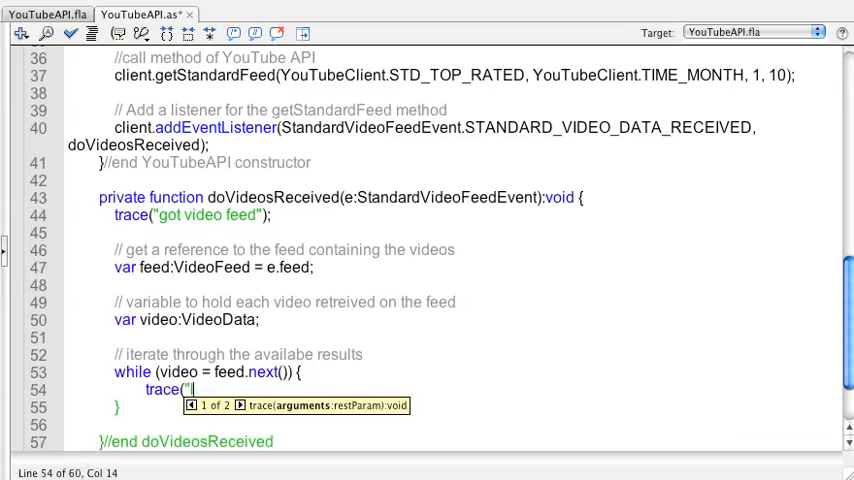
{"action": "type", "text": "got"}
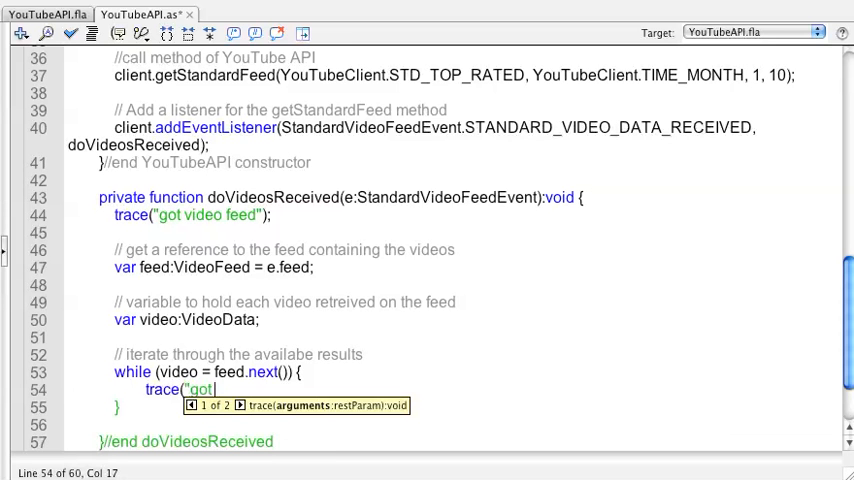
{"action": "type", "text": "video\");"}
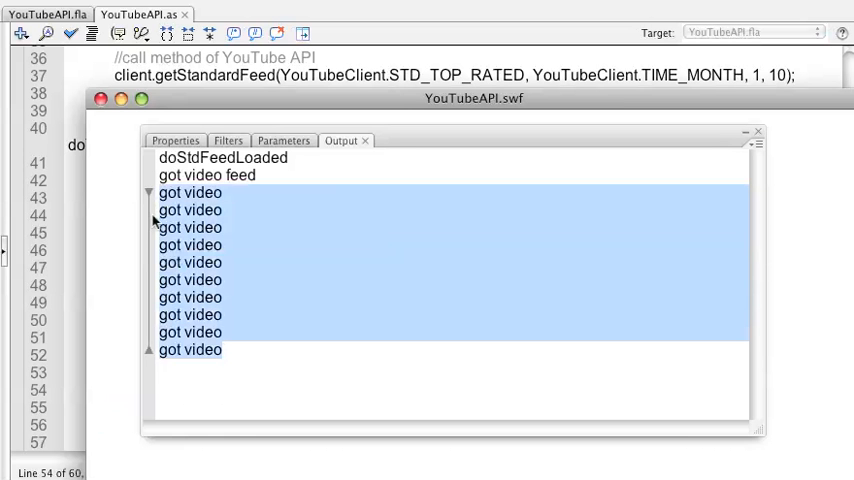
{"action": "mouse_move", "coordinate": [209, 349]}
{"action": "type", "text": "0"}
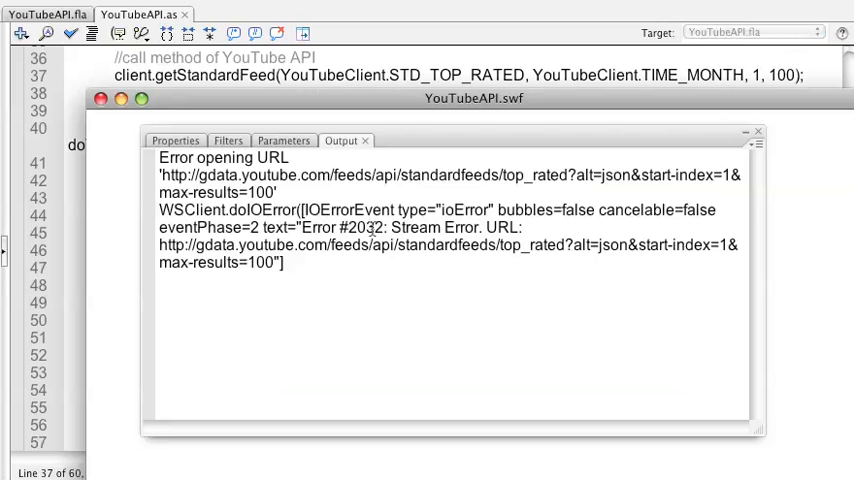
{"action": "mouse_move", "coordinate": [339, 273]}
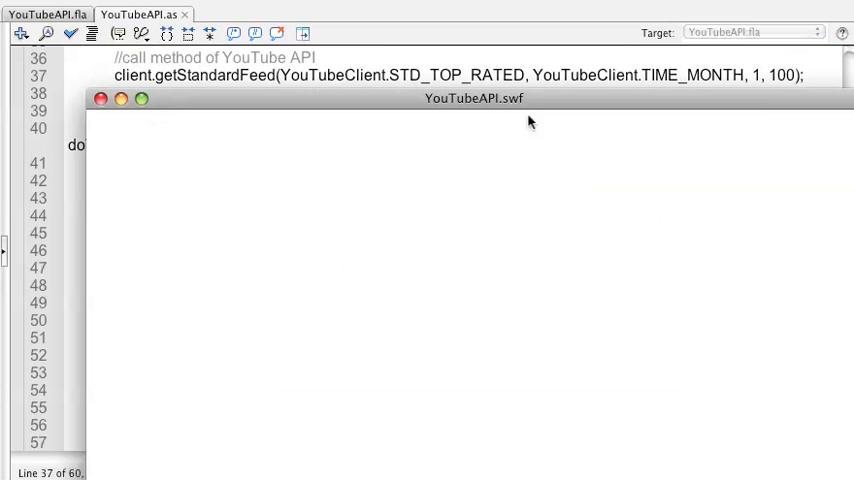
Set the getStandardFeed max results back from 100 to 10 after the #2032 stream error
{"action": "left_click", "coordinate": [107, 101]}
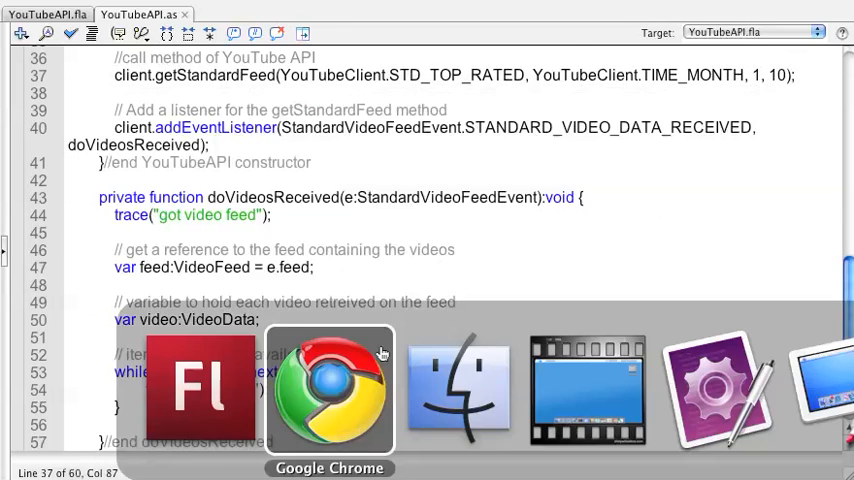
Switch to the browser showing the YouTube API documentation
{"action": "left_click", "coordinate": [335, 385]}
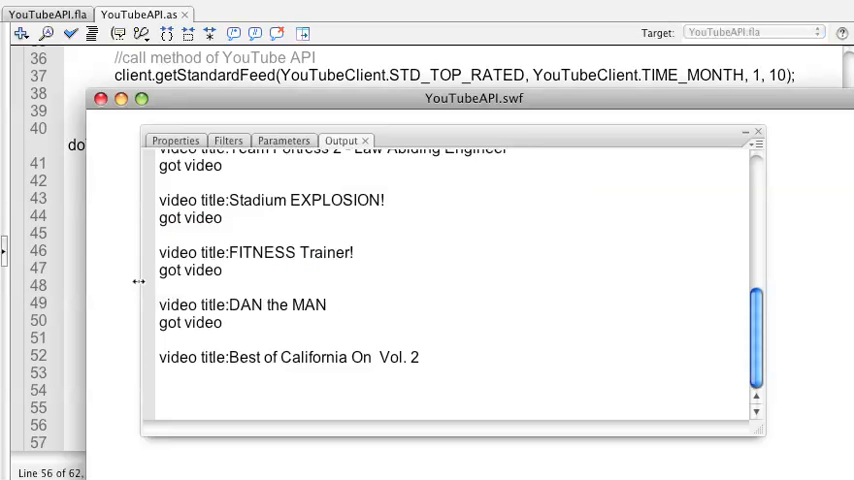
{"action": "mouse_move", "coordinate": [220, 204]}
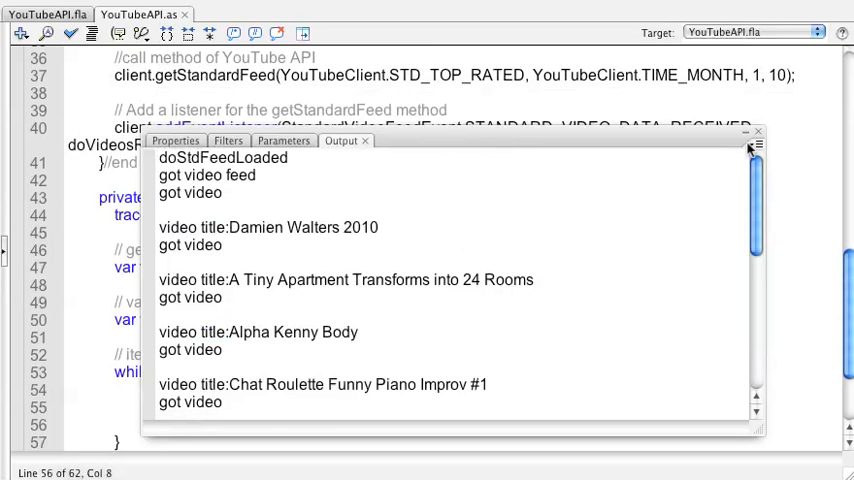
Close the test movie output and switch to Chrome's ActionScript 3 loop example with the remaining trace lines
{"action": "left_click", "coordinate": [755, 135]}
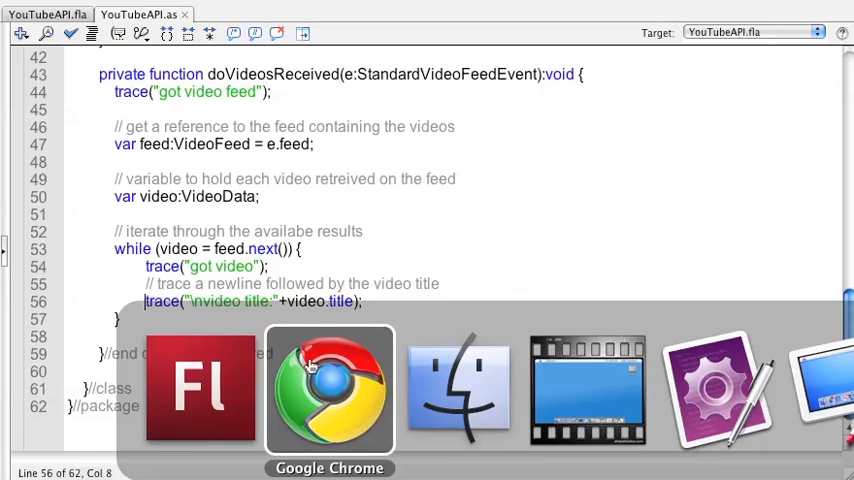
{"action": "left_click", "coordinate": [329, 390]}
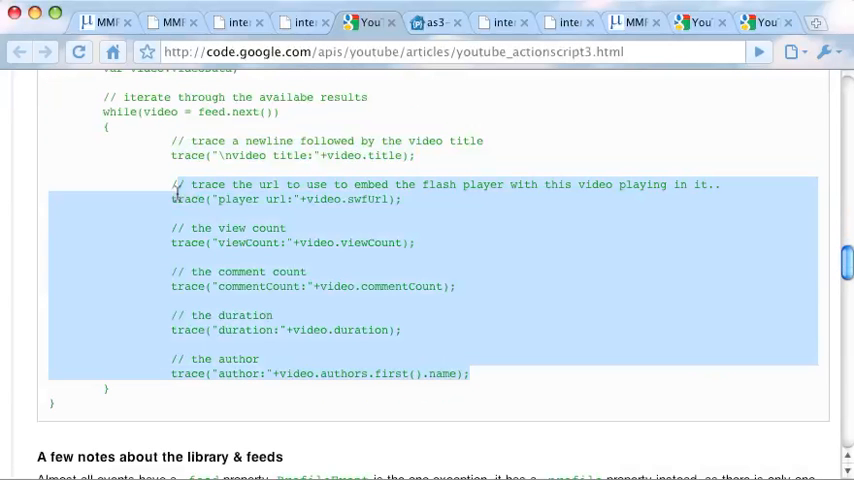
{"action": "mouse_move", "coordinate": [322, 349]}
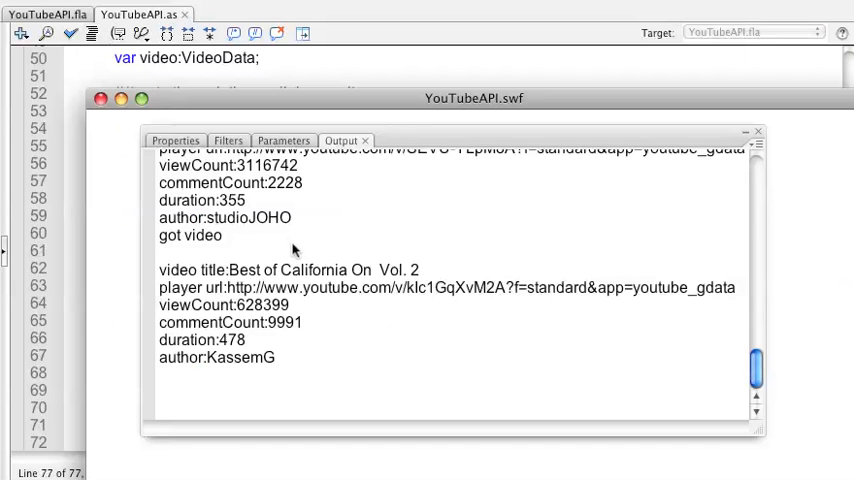
{"action": "mouse_move", "coordinate": [163, 270]}
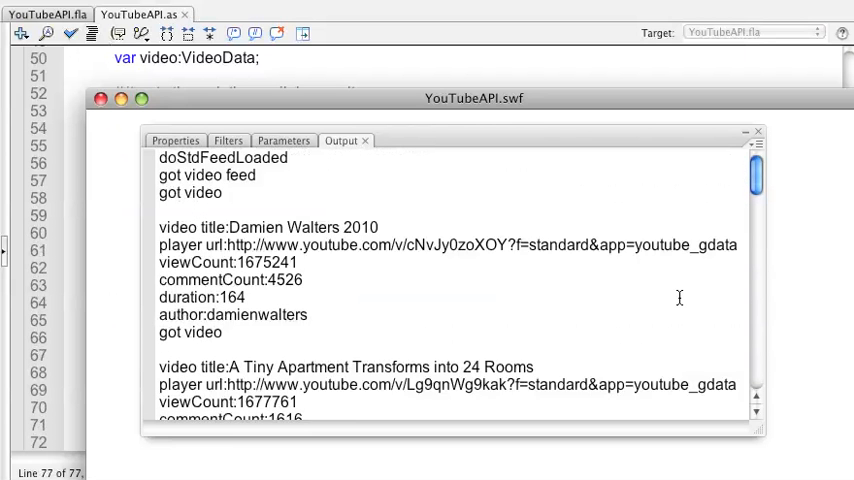
{"action": "mouse_move", "coordinate": [671, 454]}
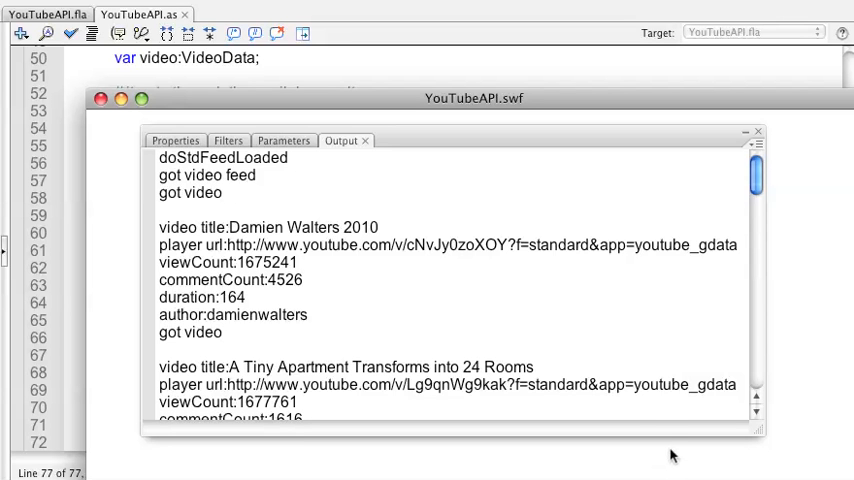